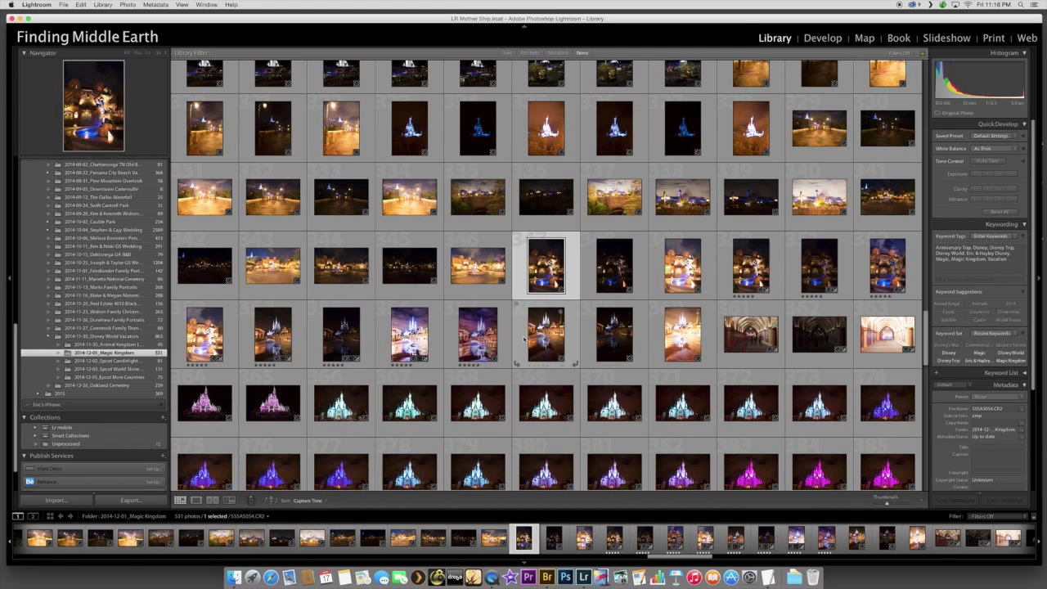
# Step: Nudge the Contrast and Highlights sliders slightly on the tavern night photo in Develop
pyautogui.scroll(-3)
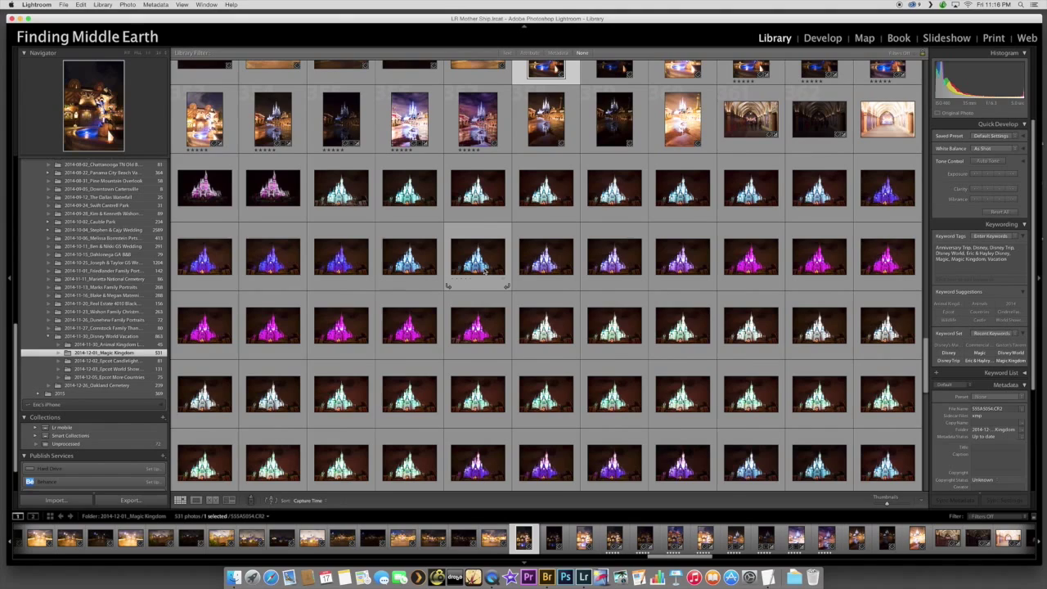
pyautogui.scroll(-3)
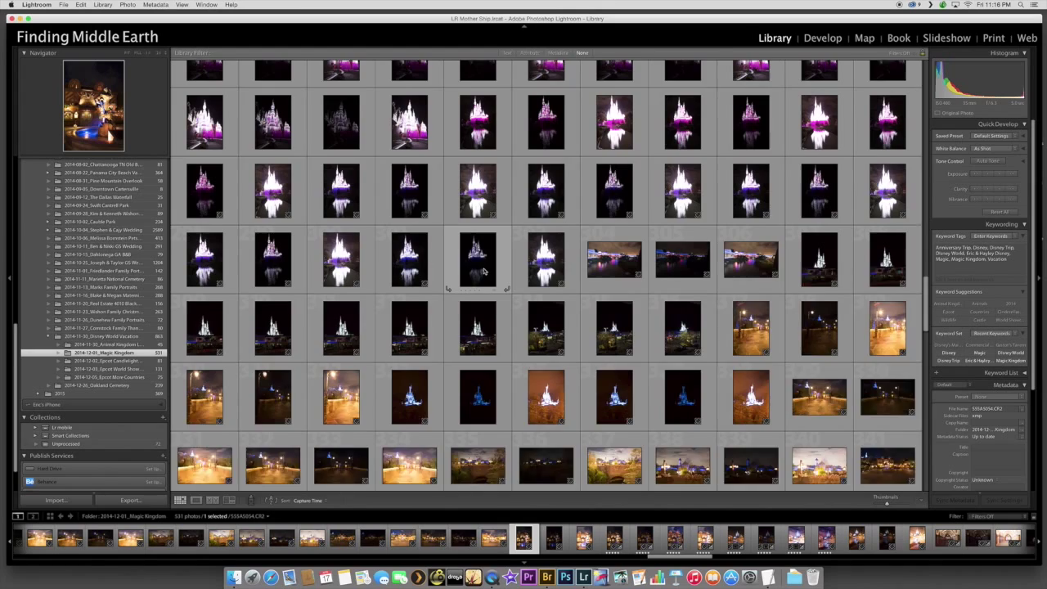
pyautogui.scroll(3)
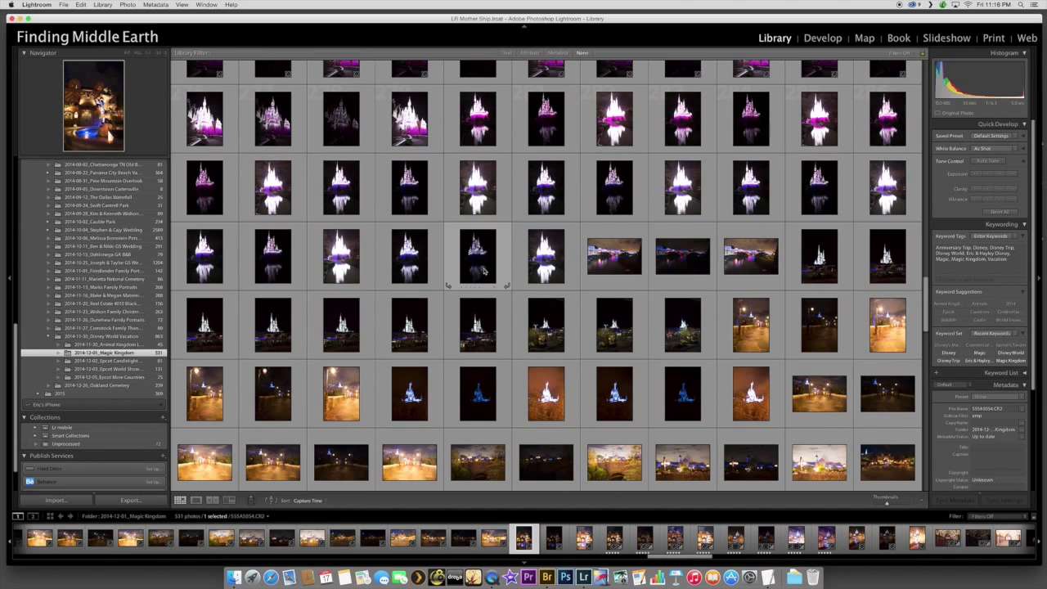
pyautogui.scroll(-3)
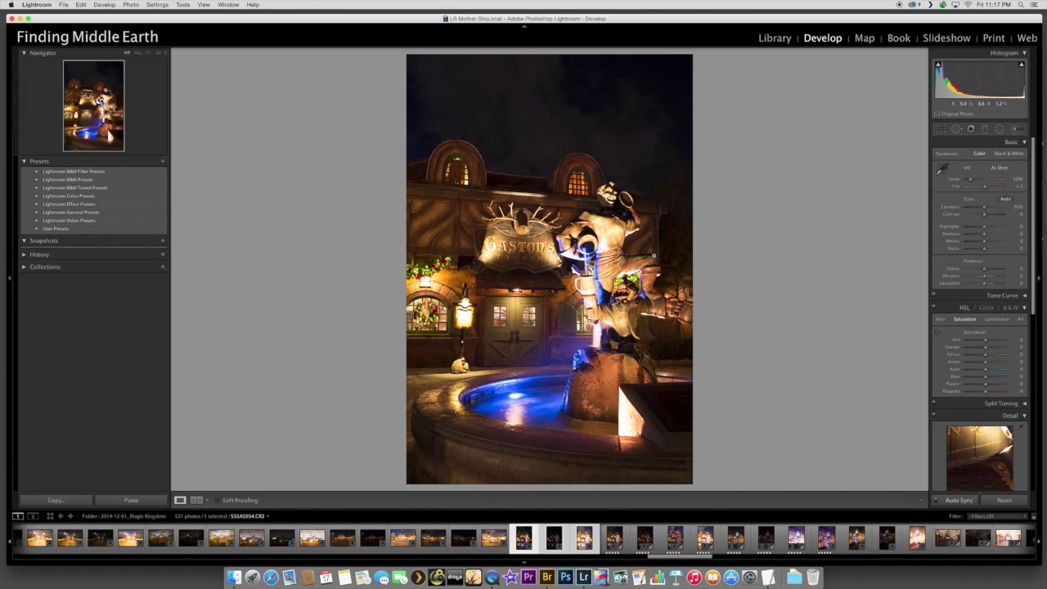
pyautogui.moveTo(985, 226); pyautogui.dragTo(983, 226)
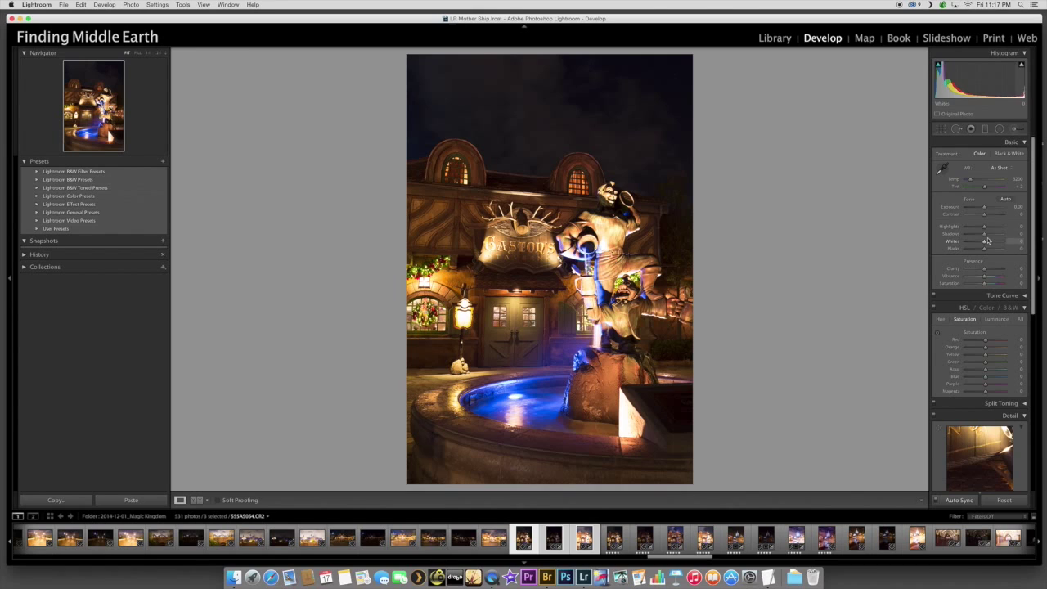
pyautogui.moveTo(986, 214); pyautogui.dragTo(994, 215)
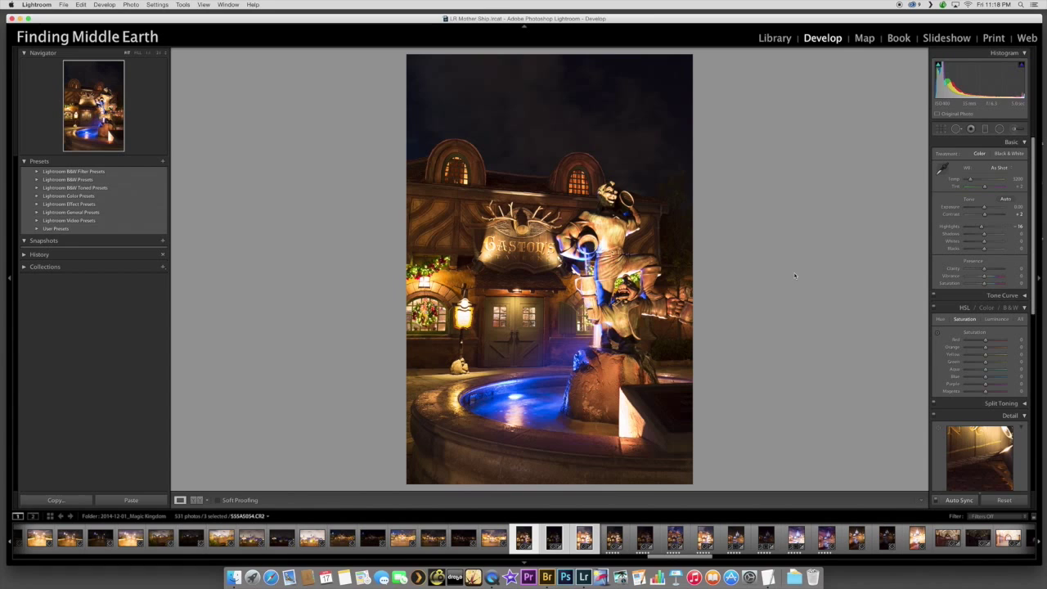
pyautogui.moveTo(990, 178); pyautogui.dragTo(969, 178)
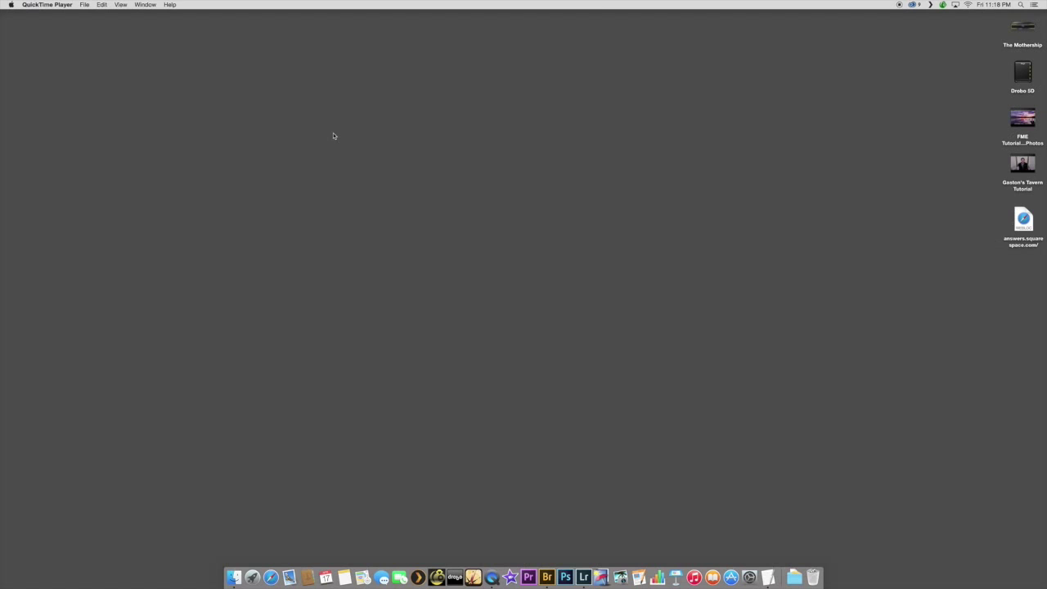
# Step: Send the tavern brackets from Bridge's Desktop folder to Photomatix, reducing noise on underexposed images only
pyautogui.click(583, 577)
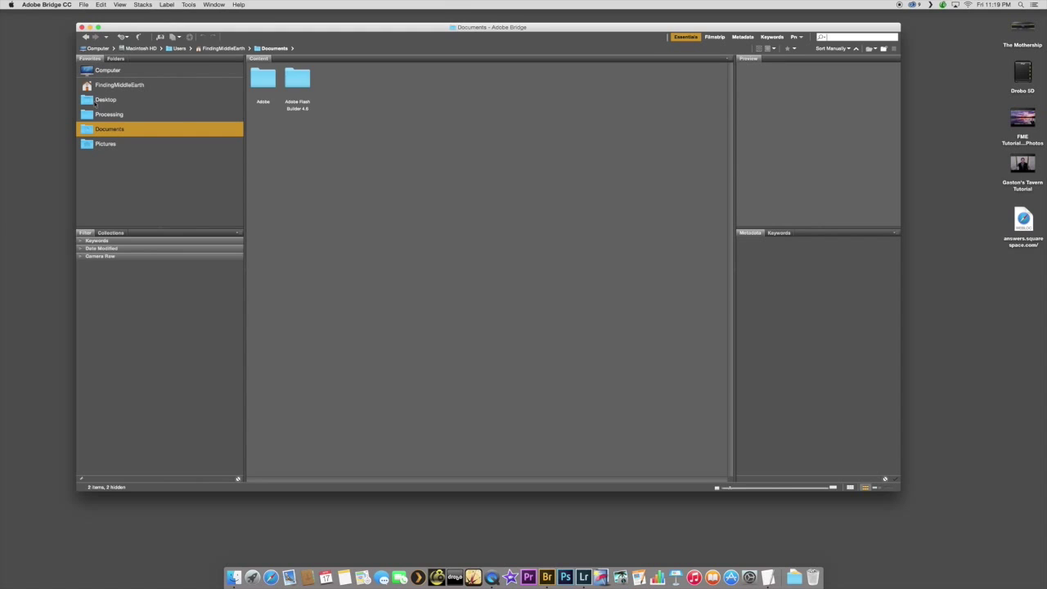
pyautogui.click(109, 114)
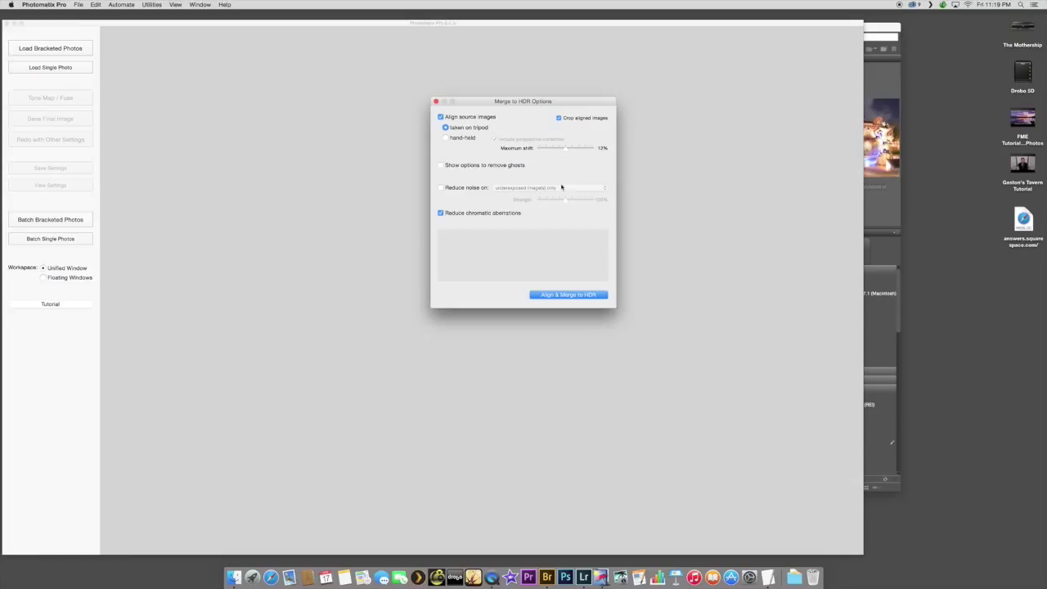
pyautogui.click(441, 188)
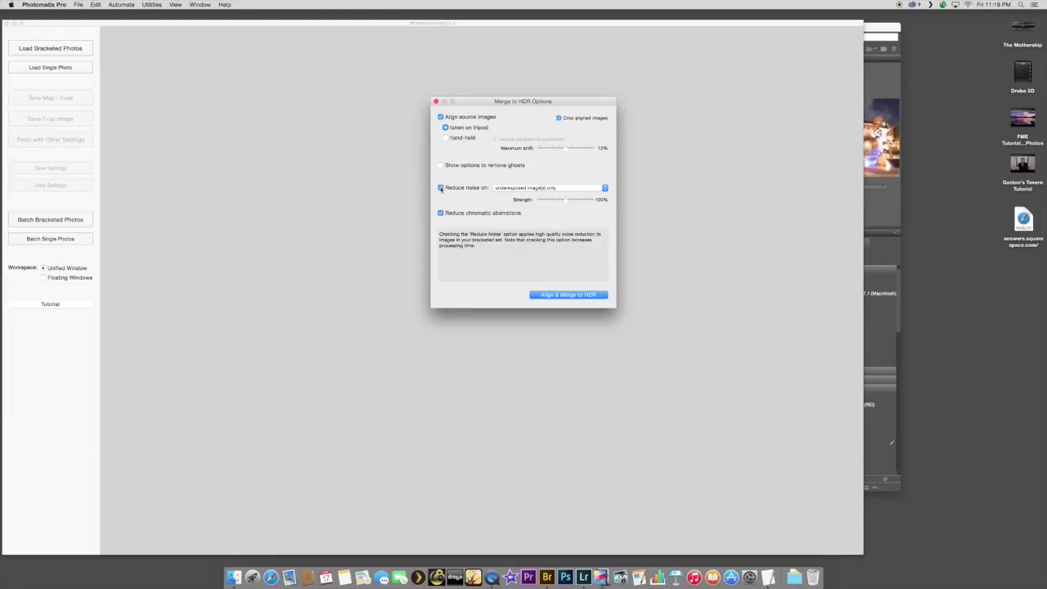
pyautogui.click(567, 294)
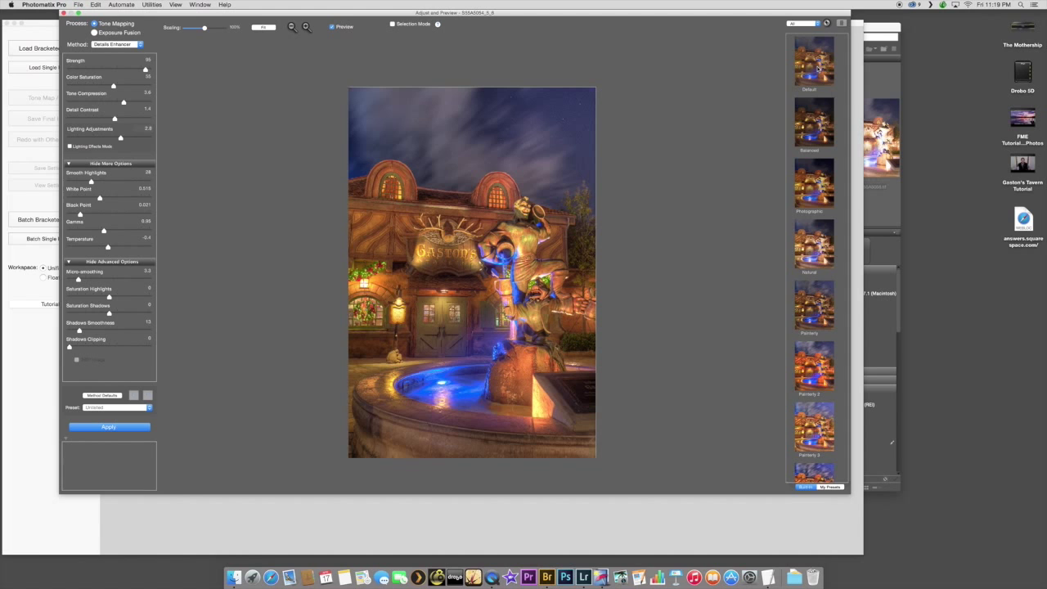
# Step: Preview tone-mapping presets such as Painterly 3 and Enhanced on the tavern image
pyautogui.click(814, 365)
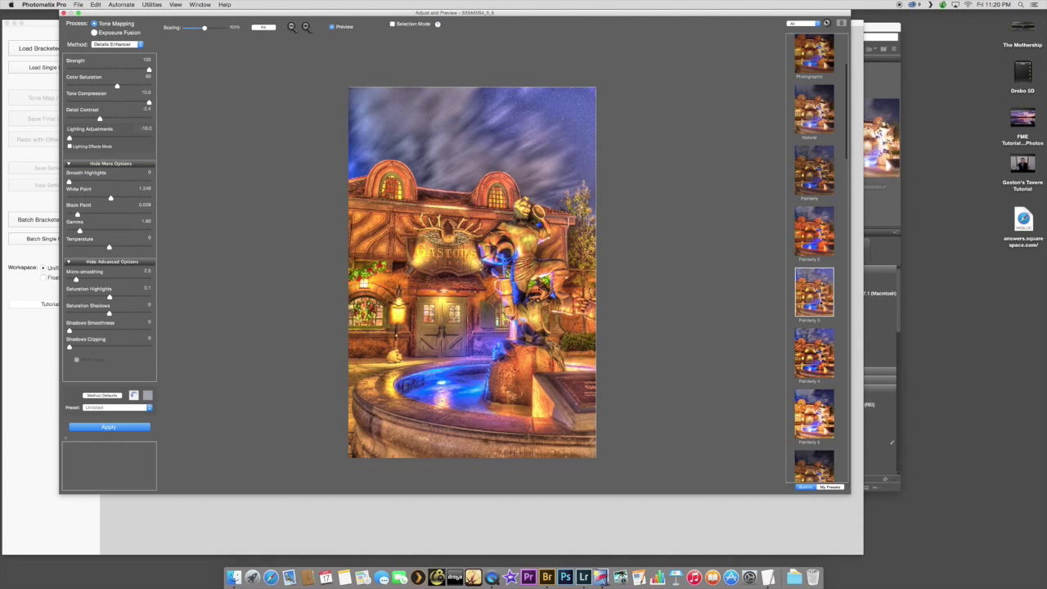
pyautogui.click(813, 337)
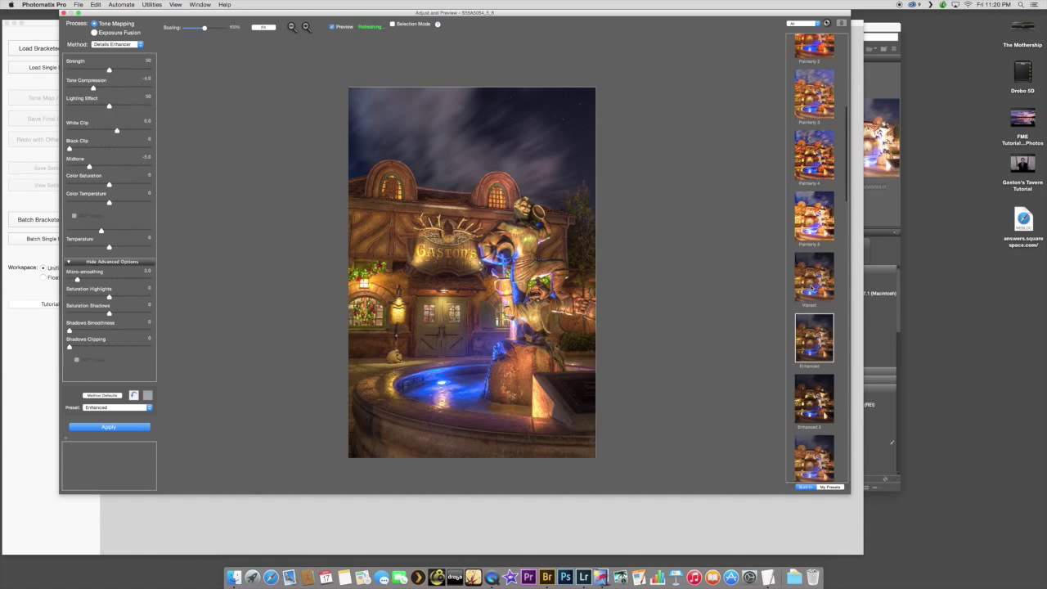
pyautogui.click(814, 62)
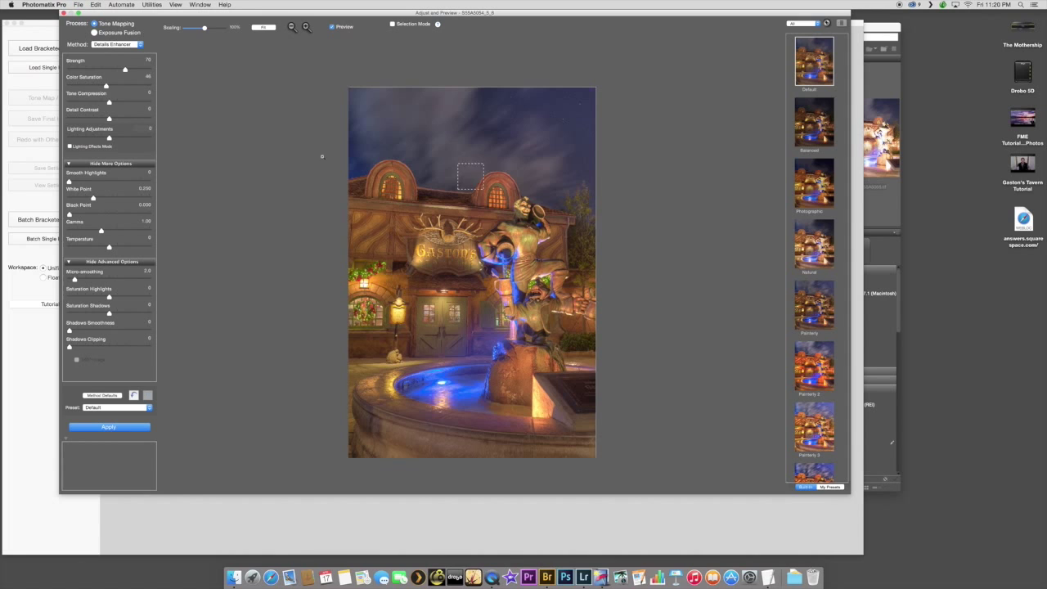
# Step: Max out detail strength, raise tone compression, and tune detail contrast and midtone brightness
pyautogui.moveTo(126, 69); pyautogui.dragTo(147, 69)
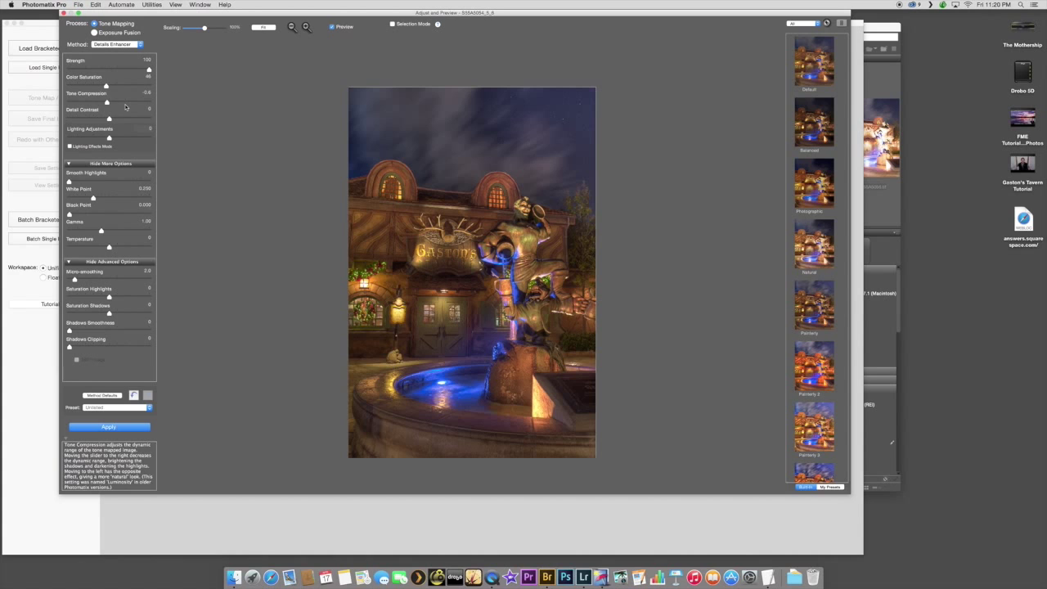
pyautogui.moveTo(100, 86); pyautogui.dragTo(106, 85)
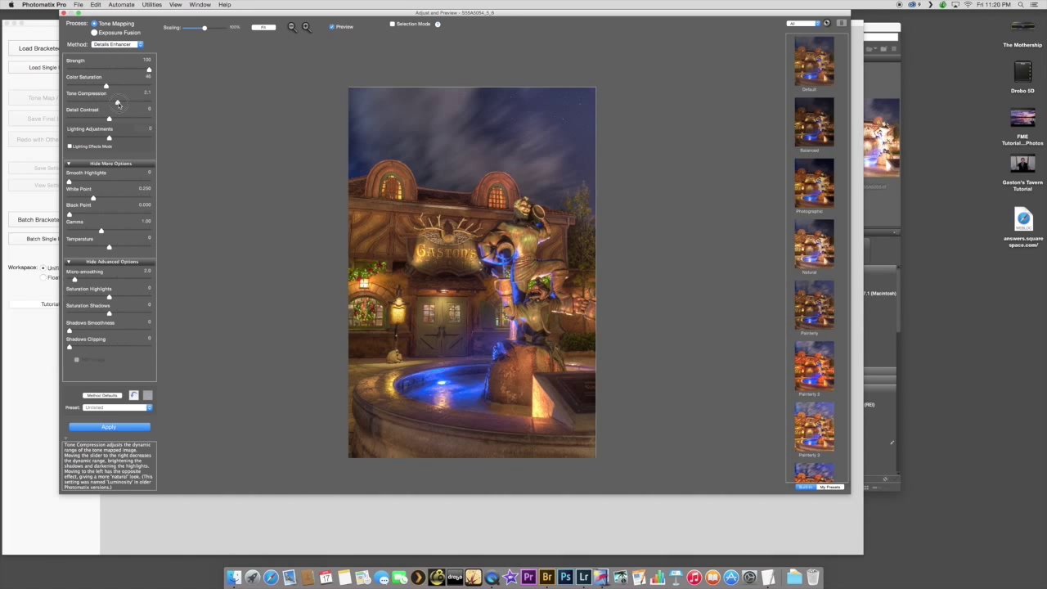
pyautogui.moveTo(106, 101); pyautogui.dragTo(128, 100)
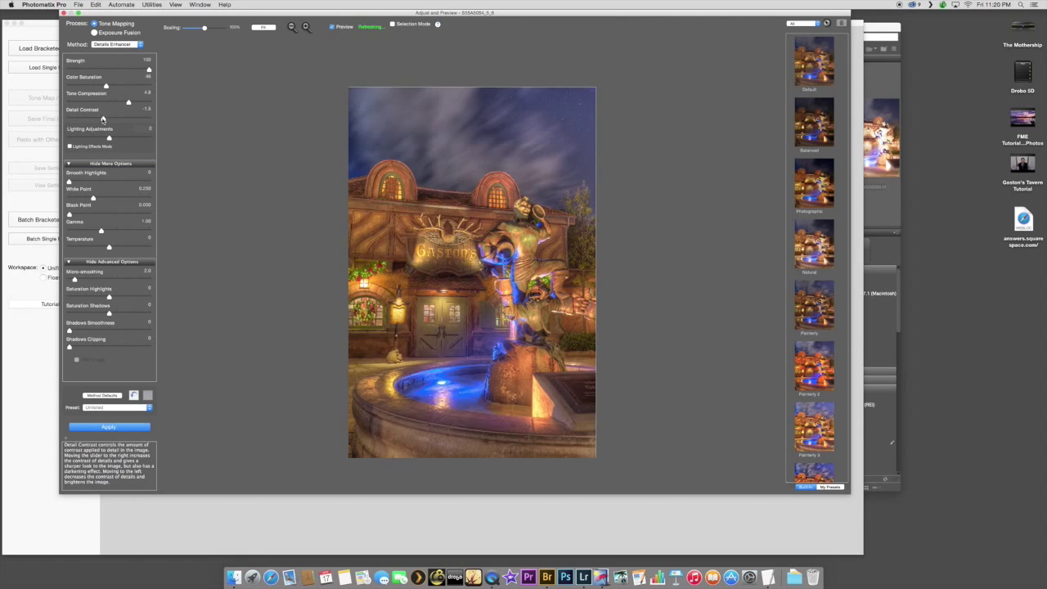
pyautogui.moveTo(102, 119); pyautogui.dragTo(128, 120)
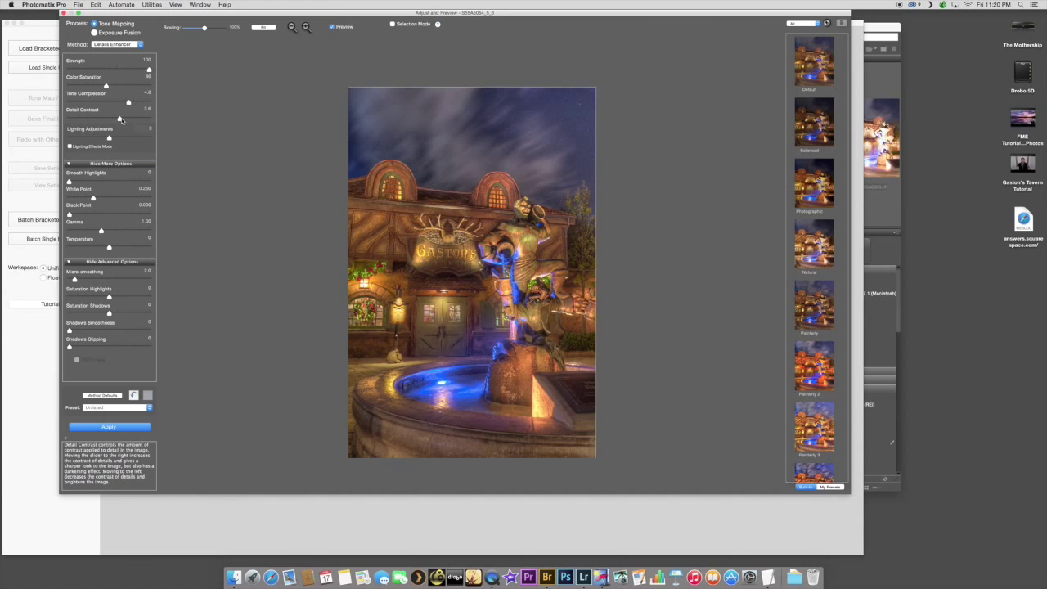
pyautogui.moveTo(129, 101); pyautogui.dragTo(113, 101)
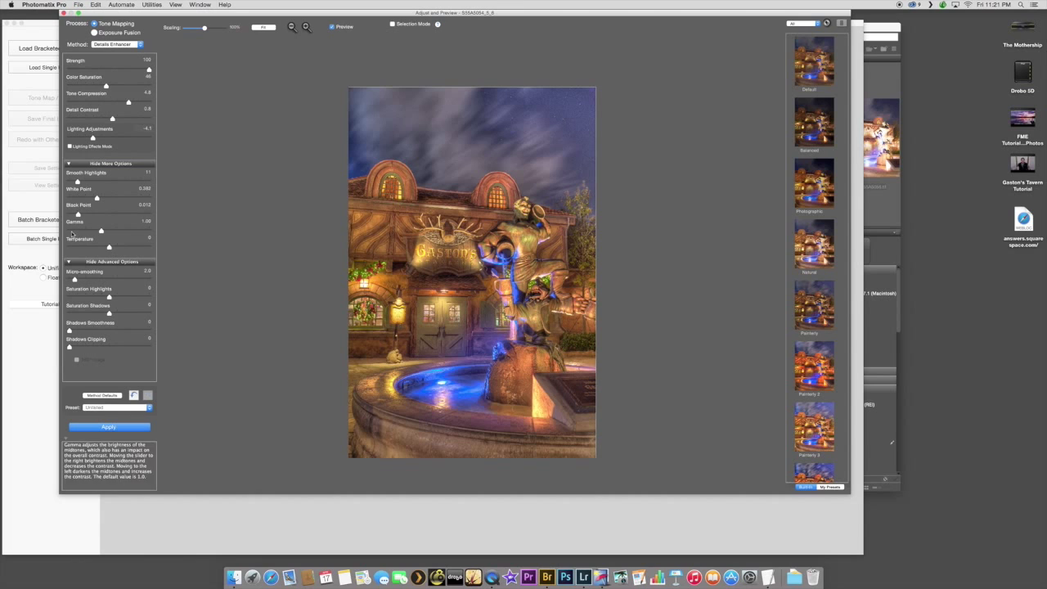
pyautogui.click(96, 197)
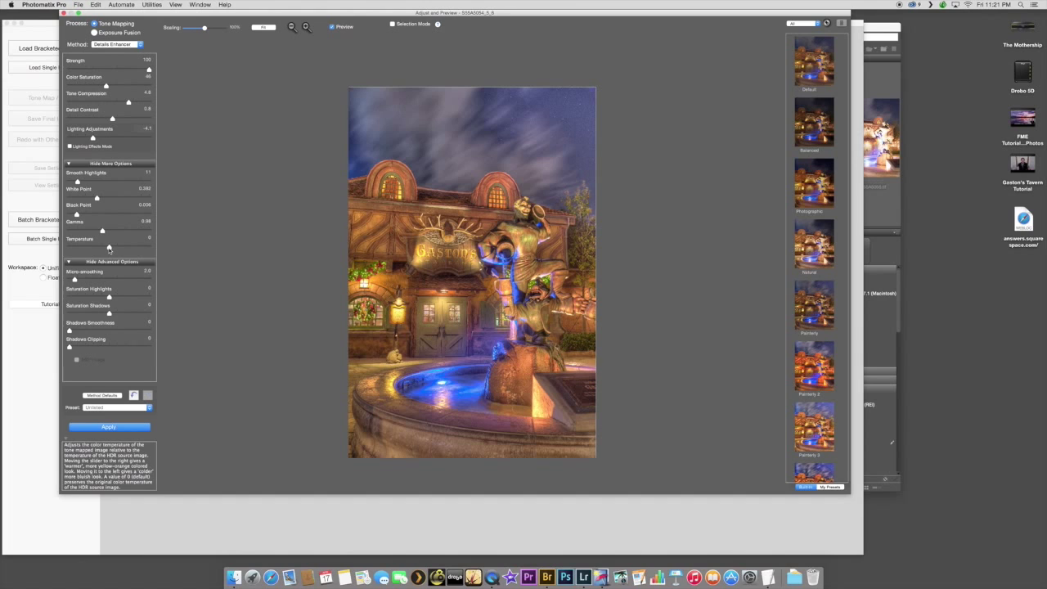
# Step: Test colour temperature values while inspecting the doors and sign, settling near -2.6
pyautogui.moveTo(103, 247); pyautogui.dragTo(101, 248)
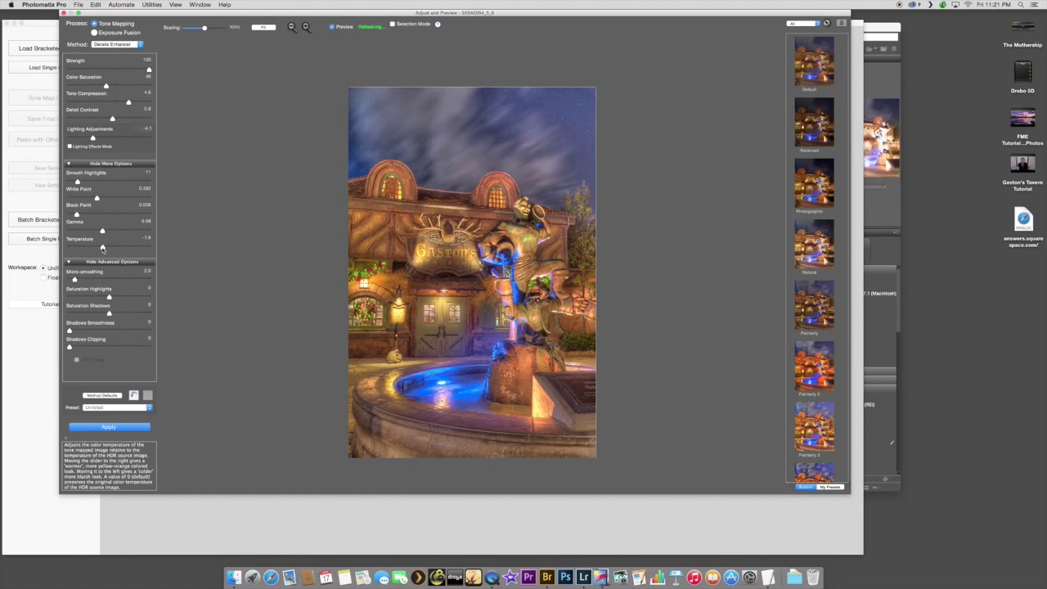
pyautogui.moveTo(103, 244); pyautogui.dragTo(99, 245)
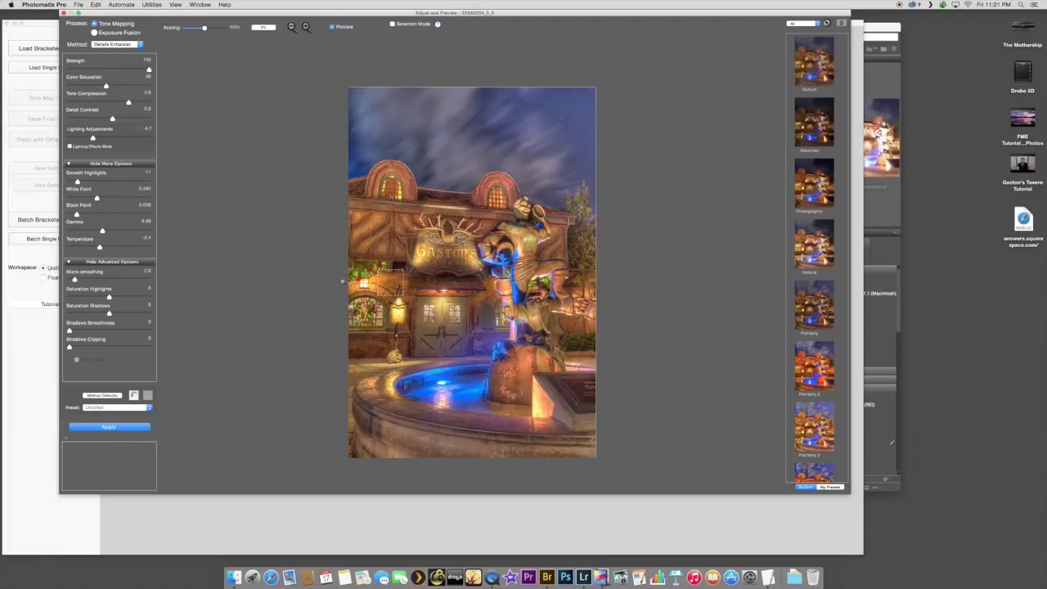
pyautogui.moveTo(393, 286); pyautogui.dragTo(441, 339)
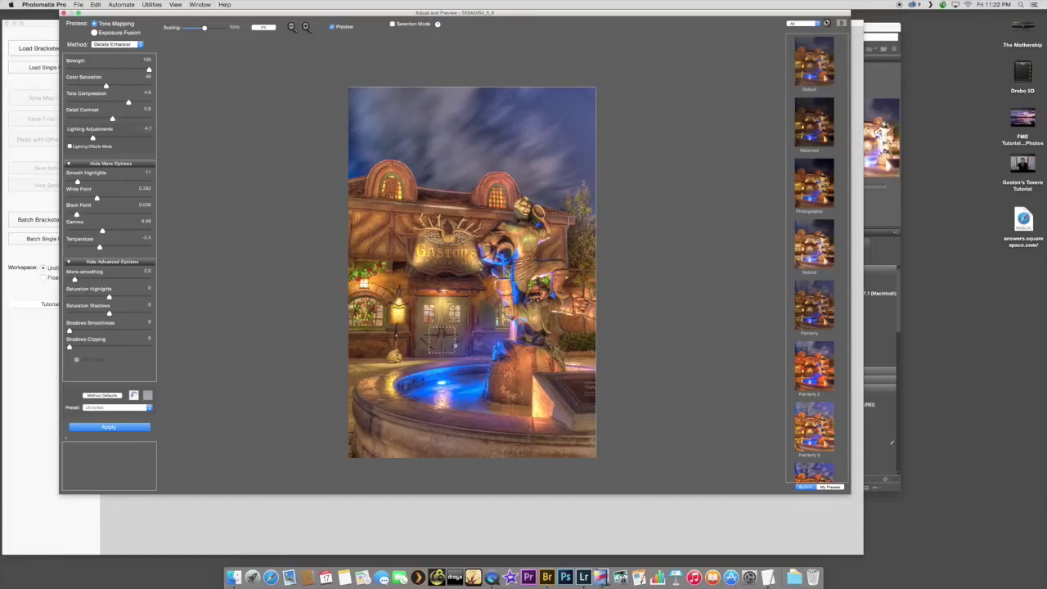
pyautogui.moveTo(442, 340); pyautogui.dragTo(461, 279)
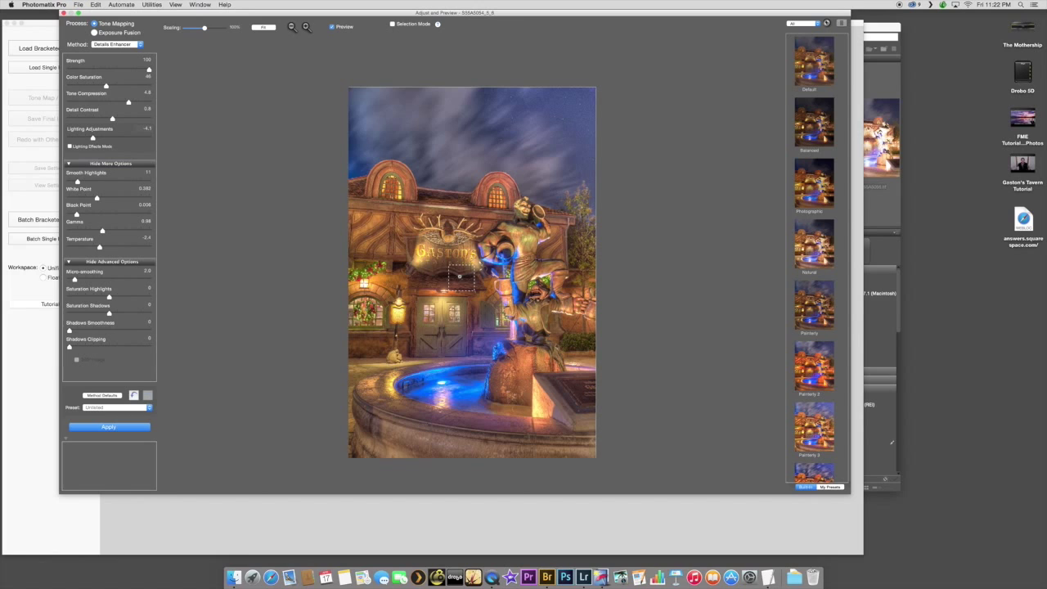
pyautogui.moveTo(460, 276); pyautogui.dragTo(439, 319)
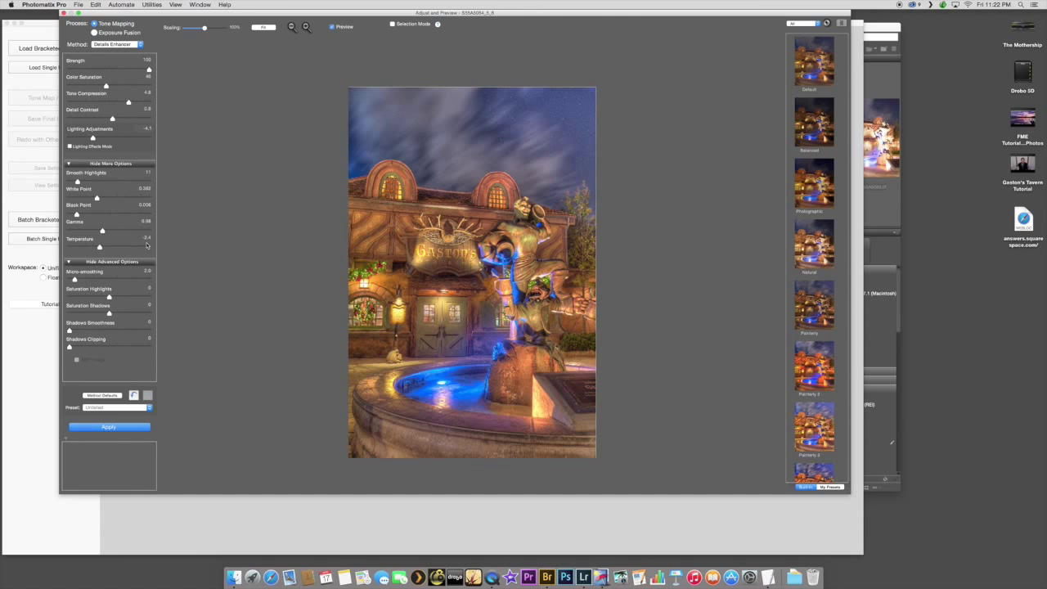
pyautogui.moveTo(99, 246); pyautogui.dragTo(70, 247)
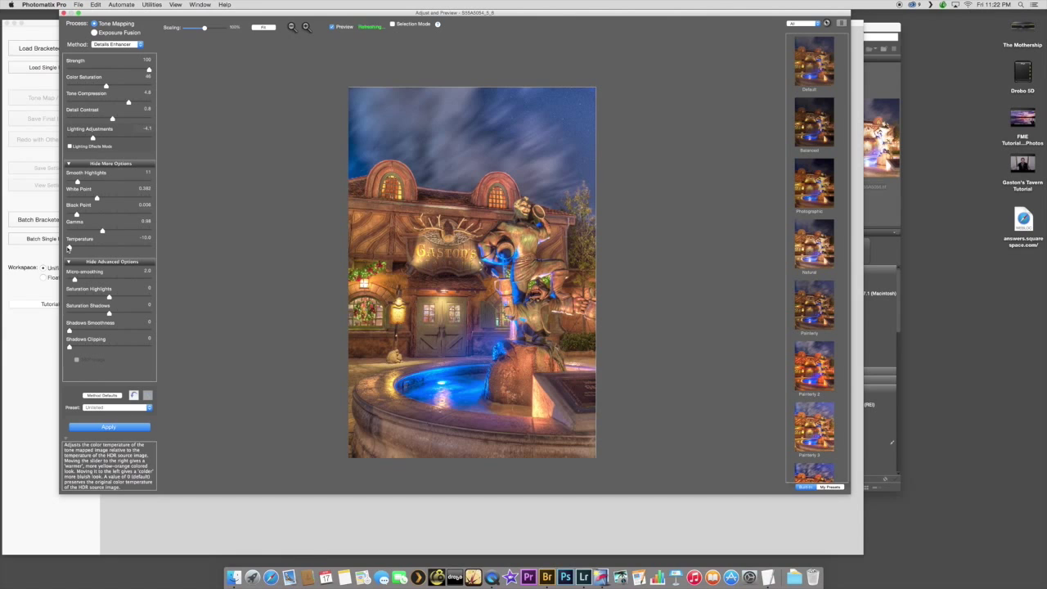
pyautogui.moveTo(70, 244); pyautogui.dragTo(98, 247)
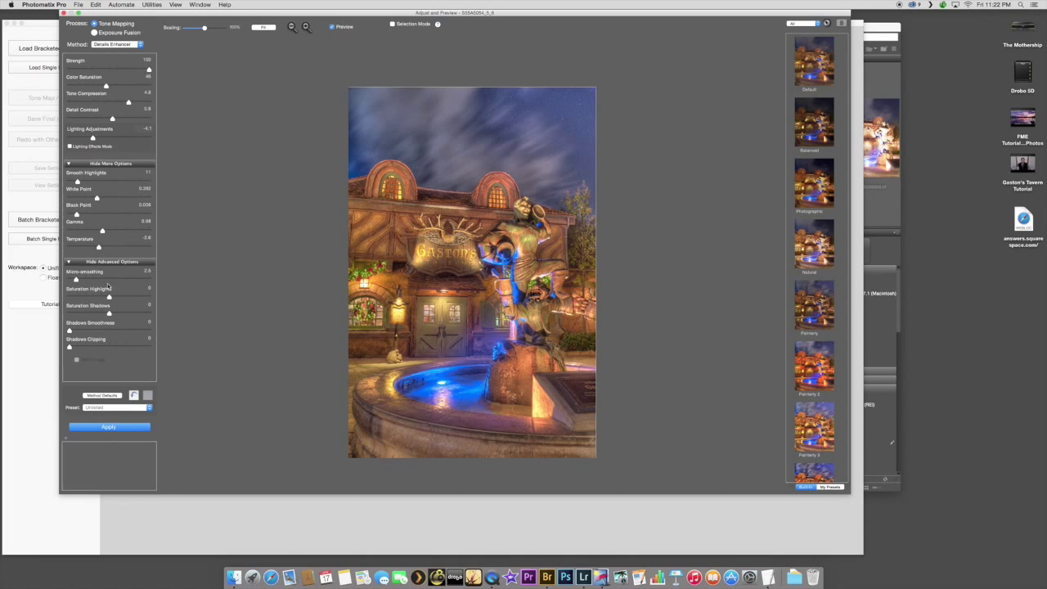
# Step: Apply the tone mapping with Medium Sharpening as the finishing touch and inspect the result
pyautogui.click(108, 426)
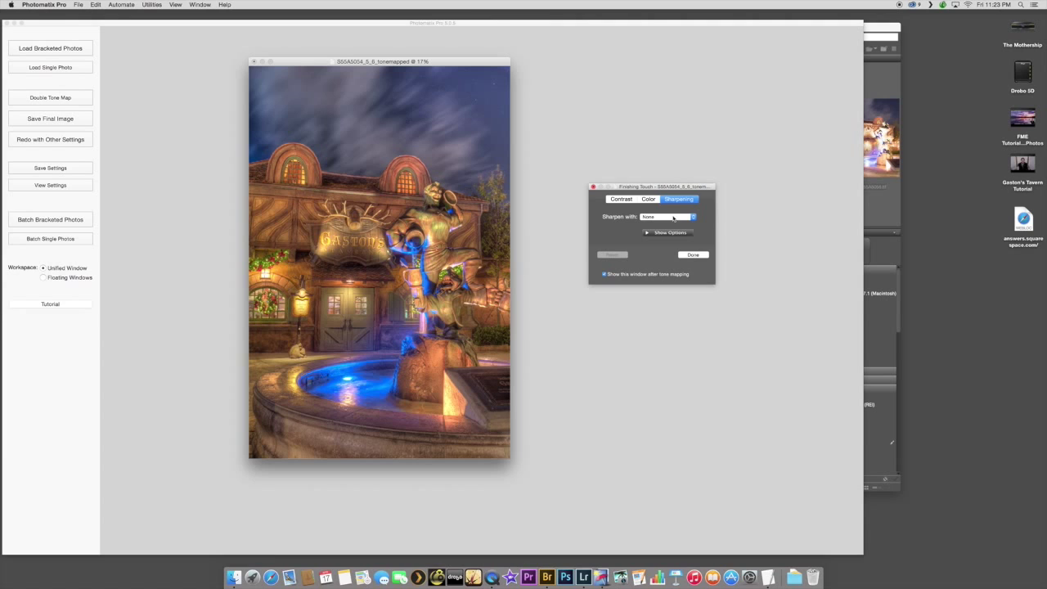
pyautogui.click(667, 217)
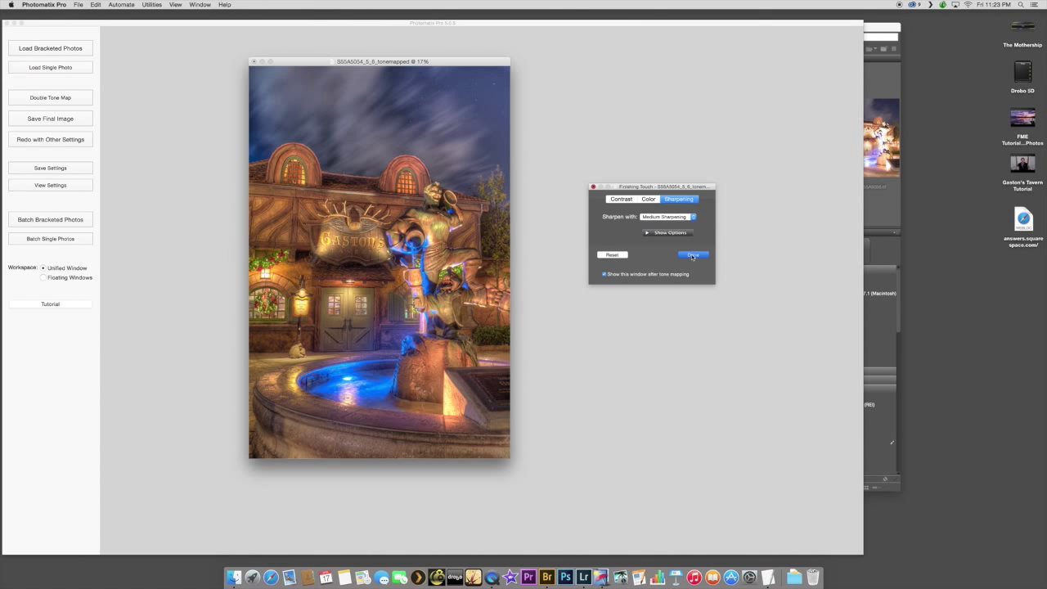
pyautogui.click(692, 254)
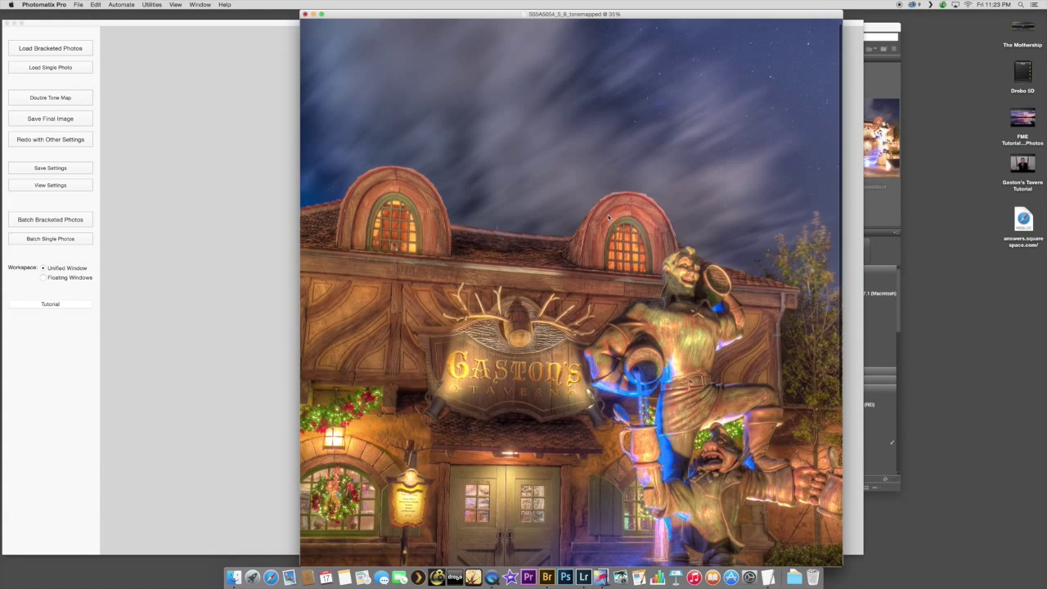
pyautogui.scroll(-3)
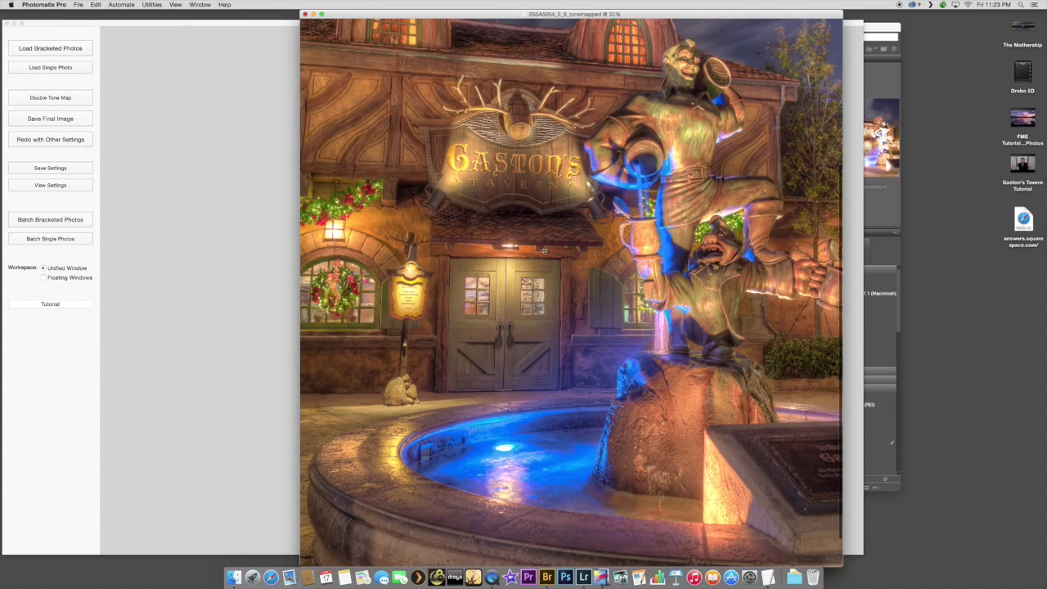
pyautogui.click(50, 118)
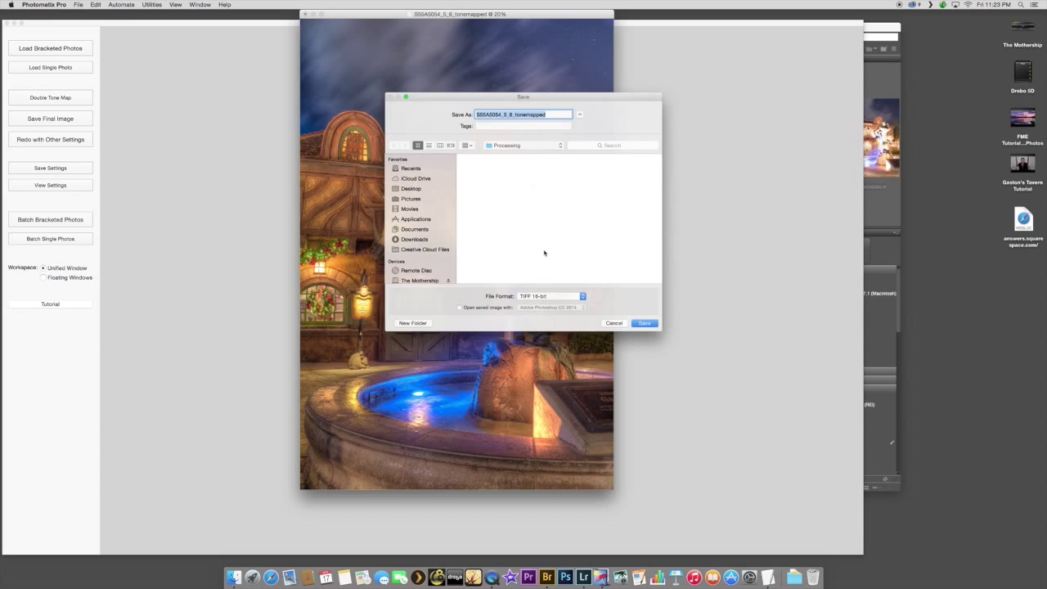
# Step: Save the image as a 16-bit TIFF in The Mothership > Photo Vault > Processing
pyautogui.click(419, 280)
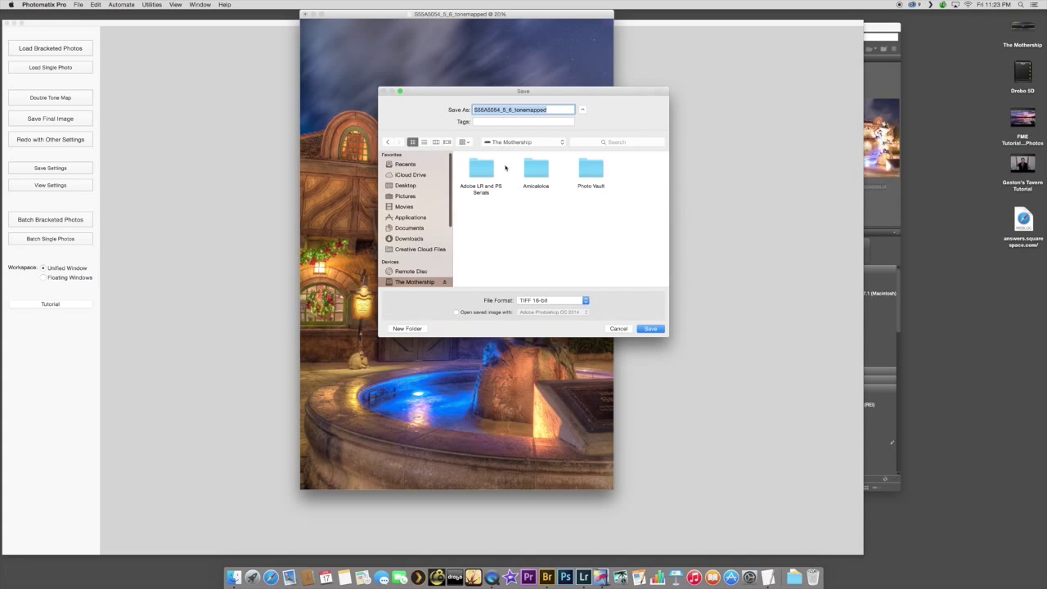
pyautogui.click(649, 328)
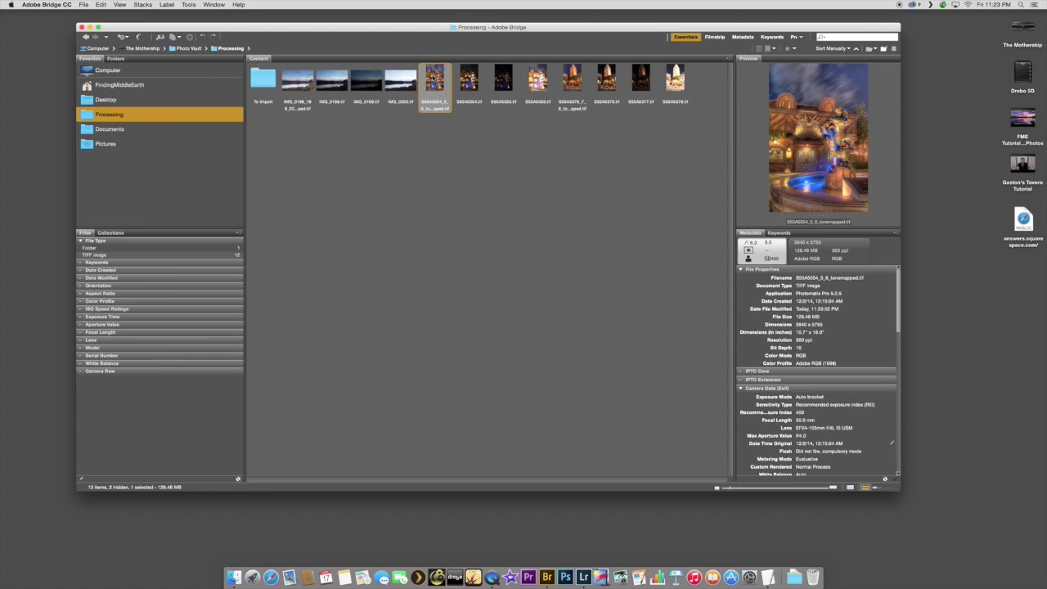
# Step: Load the tonemapped TIFF with S55A5054–S55A5056 into Photoshop as layers
pyautogui.click(503, 79)
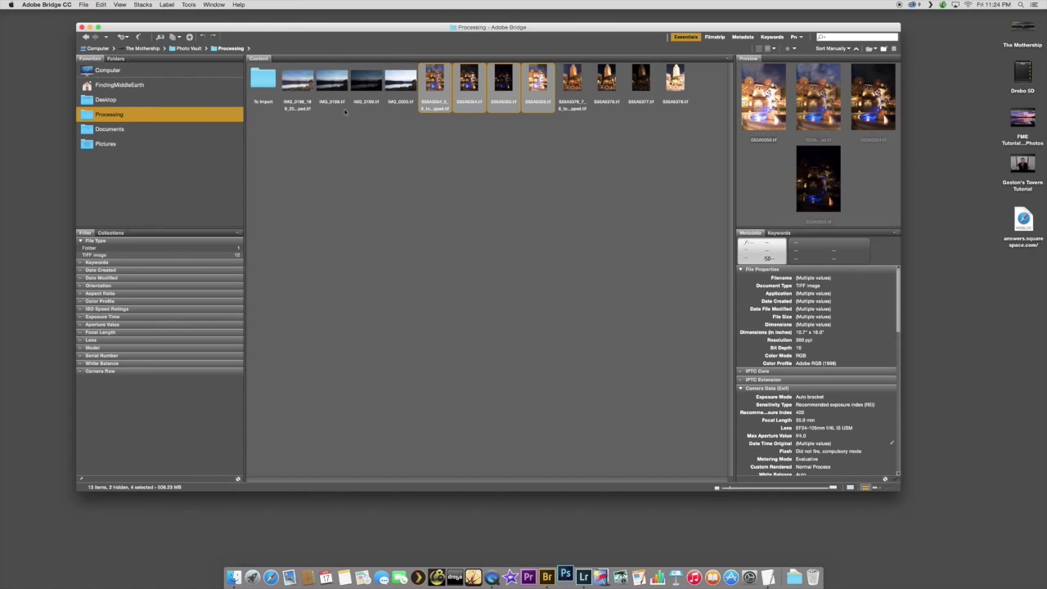
pyautogui.click(565, 578)
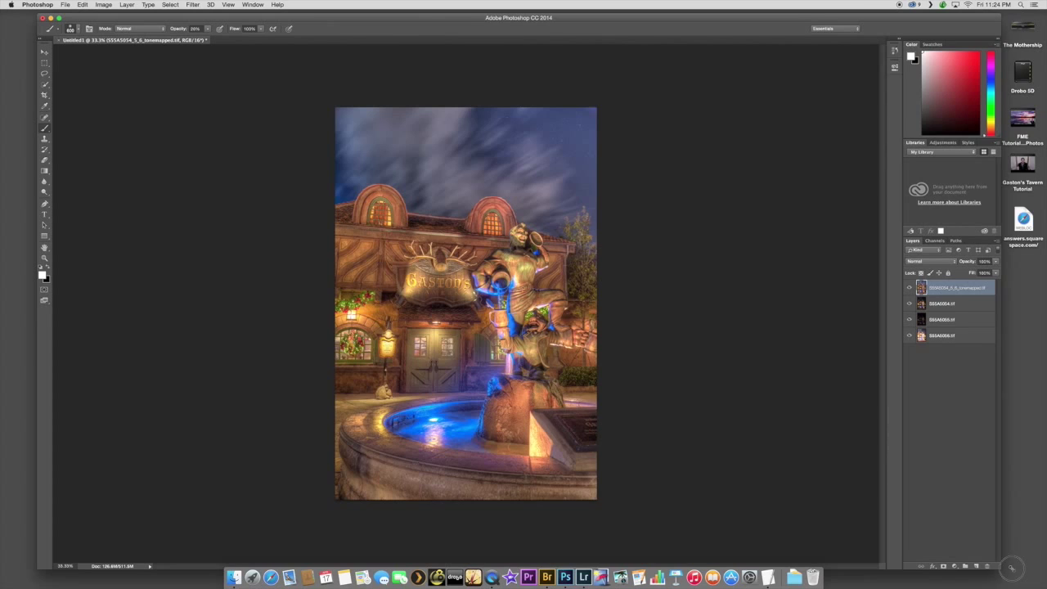
# Step: Hide the S55A5054.tif layer and add a layer mask to the tonemapped layer
pyautogui.click(27, 39)
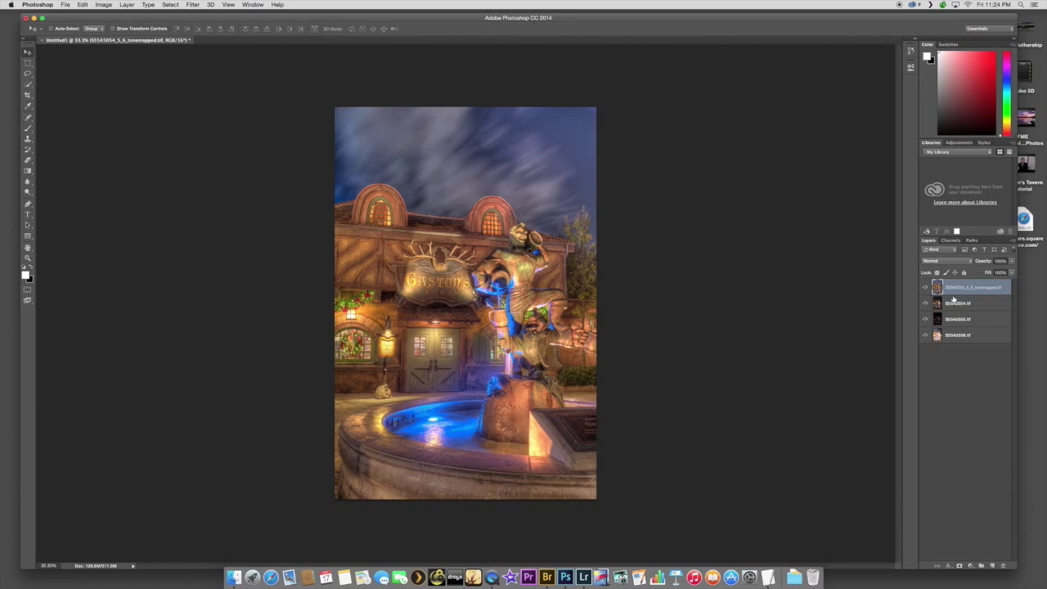
pyautogui.moveTo(808, 218)
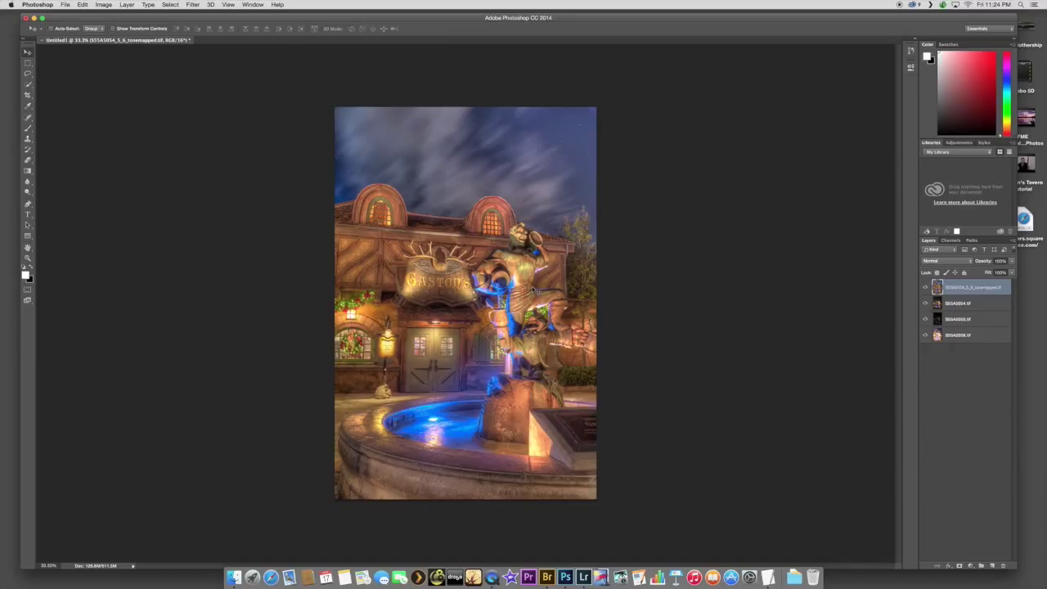
pyautogui.moveTo(528, 261)
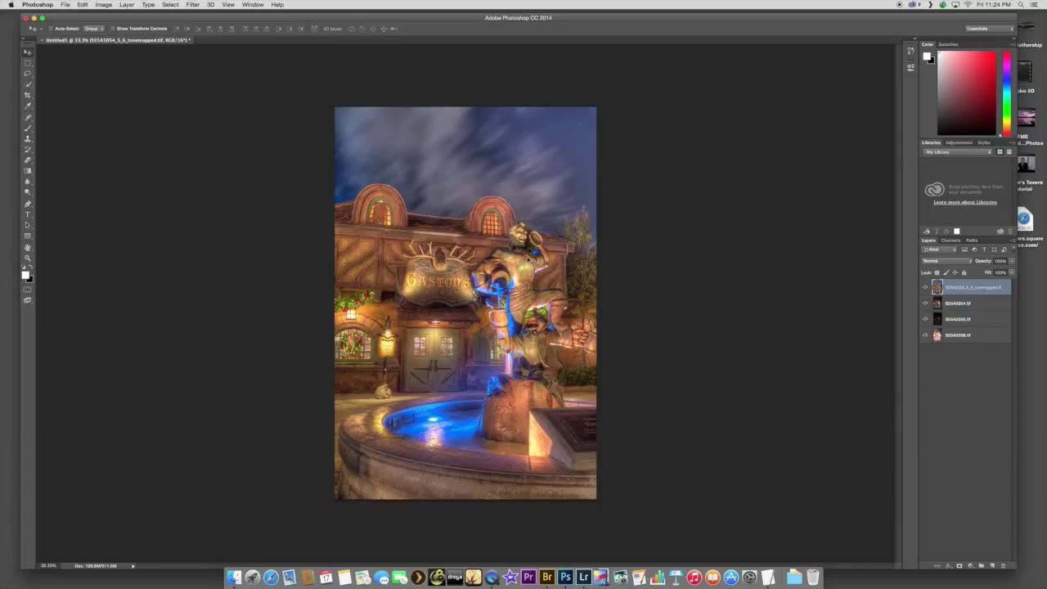
pyautogui.moveTo(520, 141)
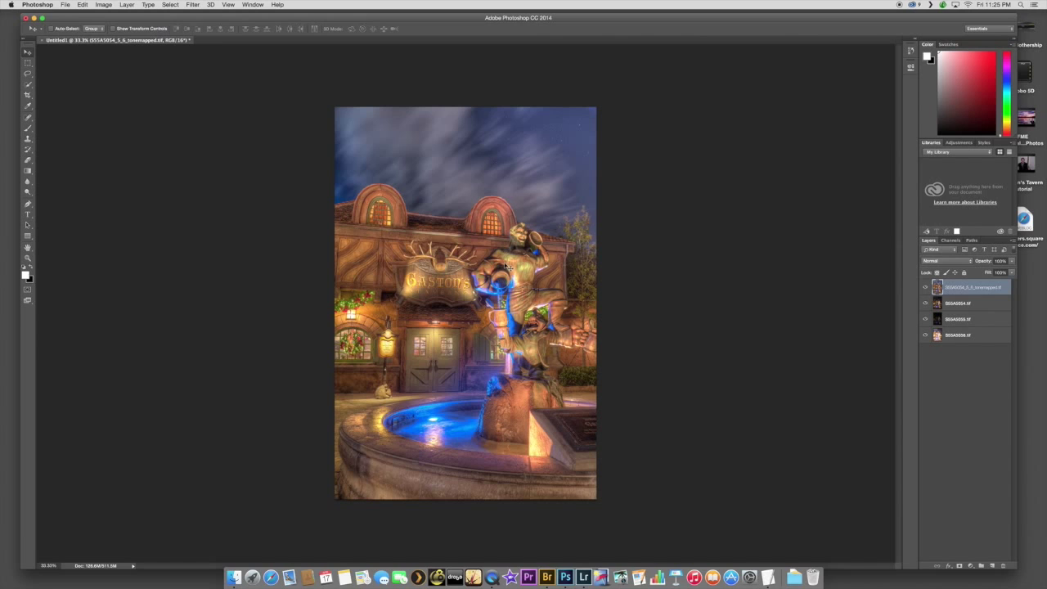
pyautogui.click(925, 286)
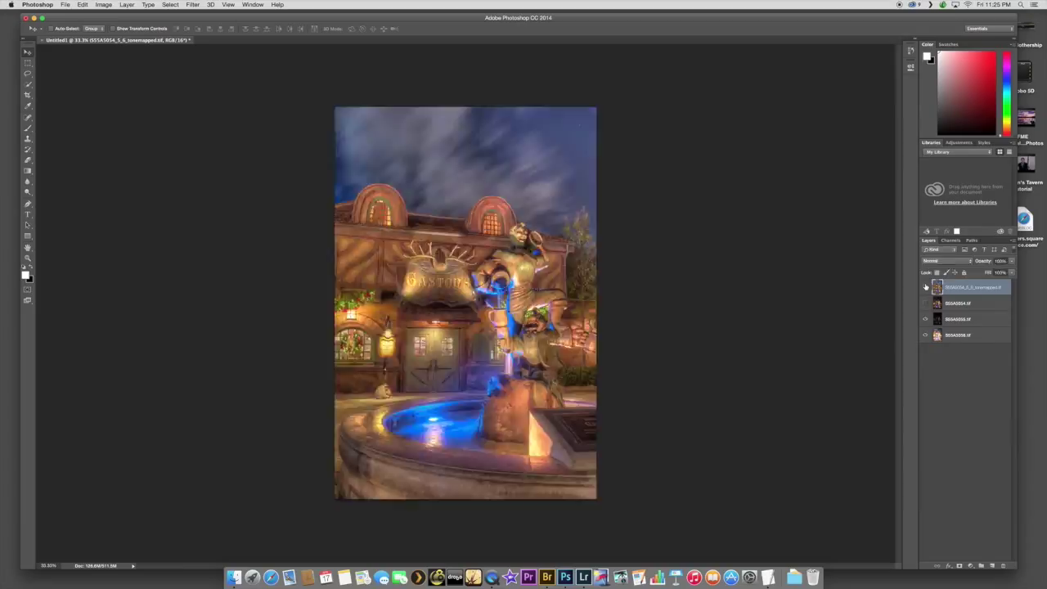
pyautogui.click(966, 304)
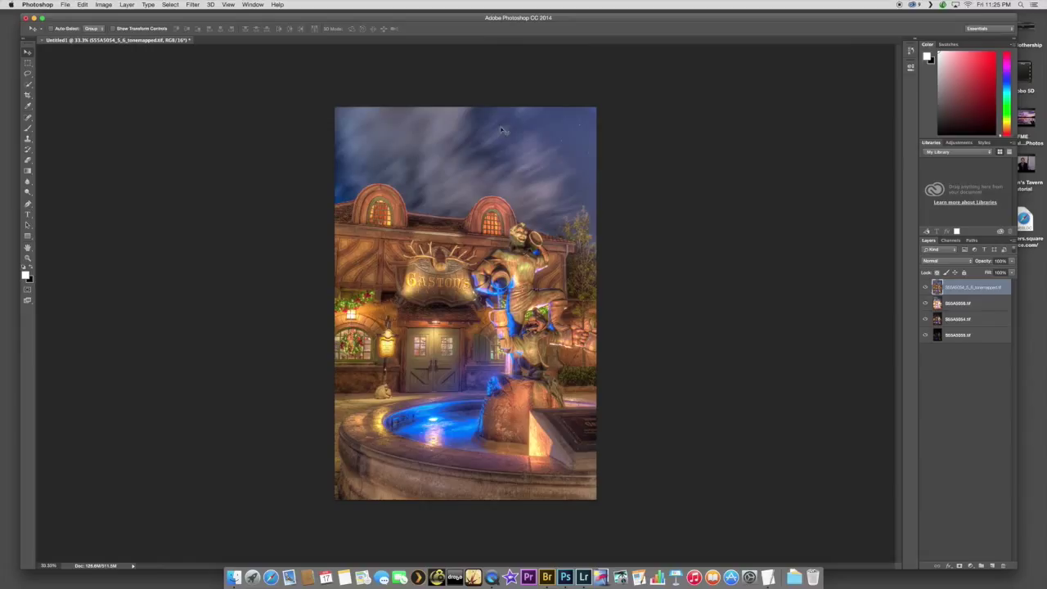
pyautogui.click(925, 287)
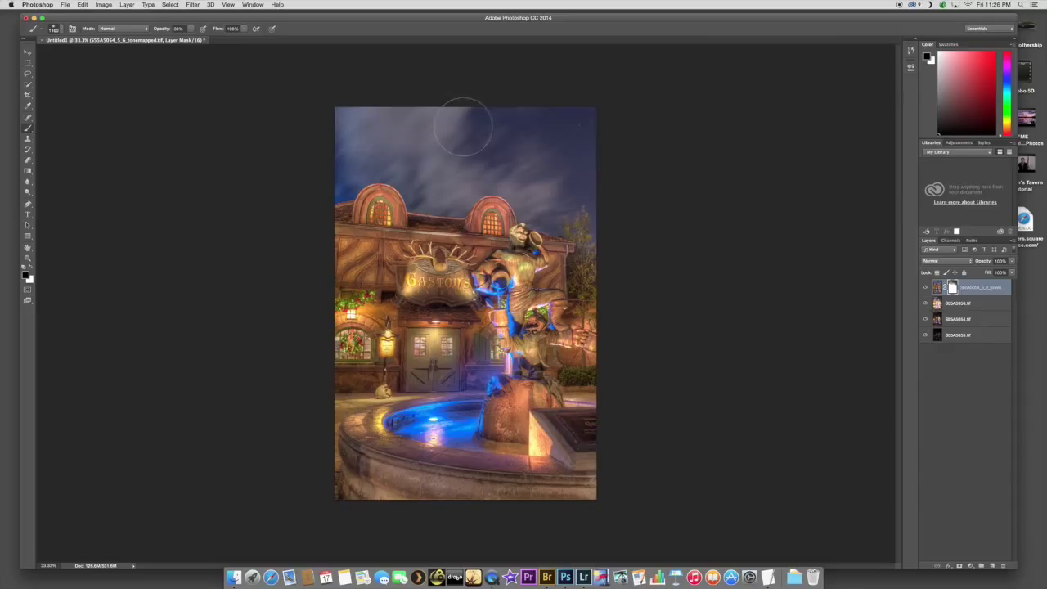
pyautogui.moveTo(596, 114)
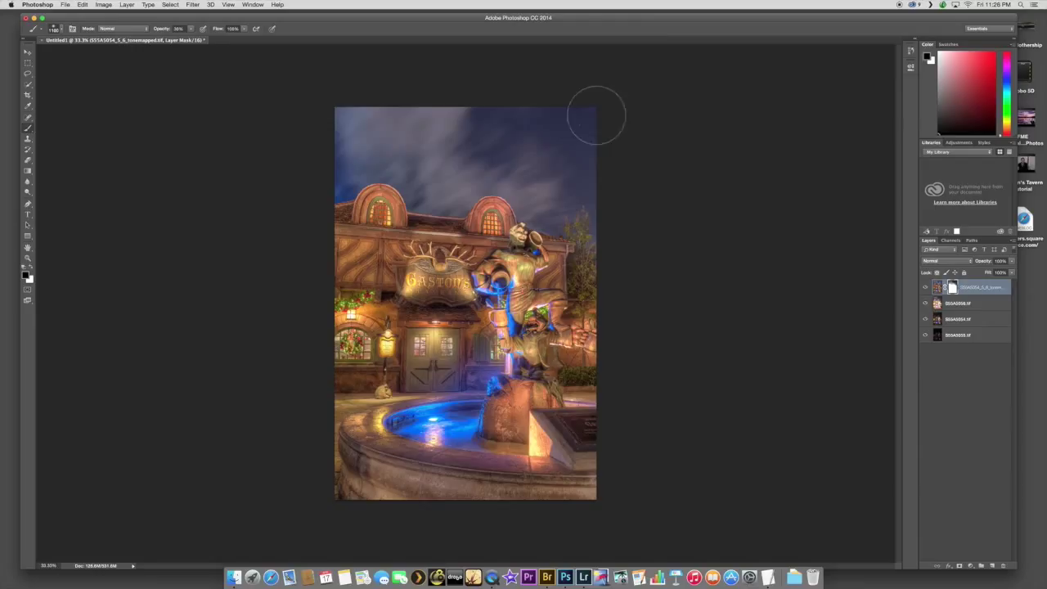
pyautogui.moveTo(655, 128)
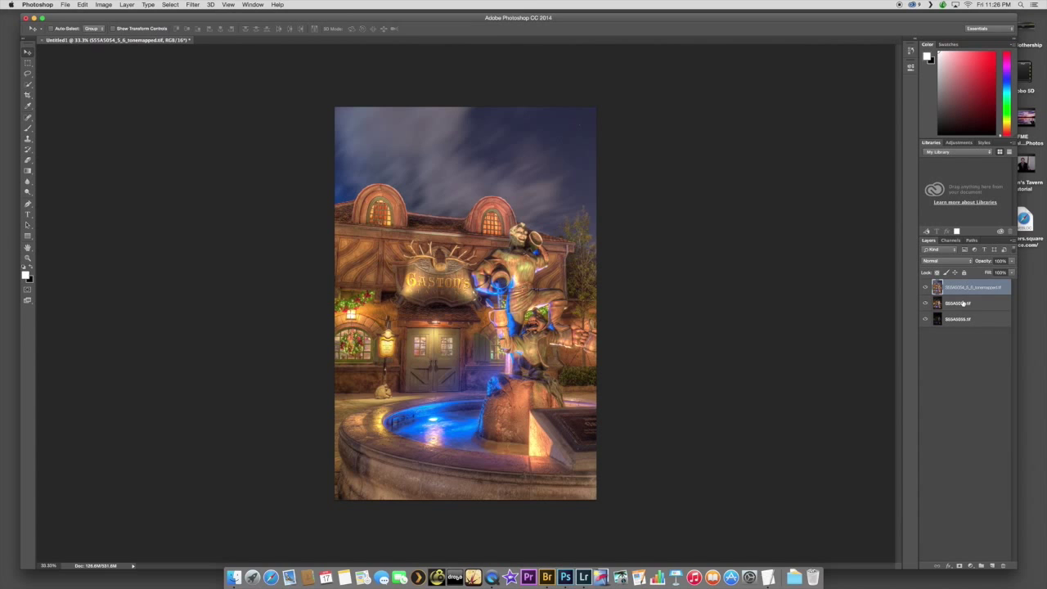
# Step: Toggle the tonemapped layer off and back on to compare with the exposures beneath
pyautogui.click(925, 289)
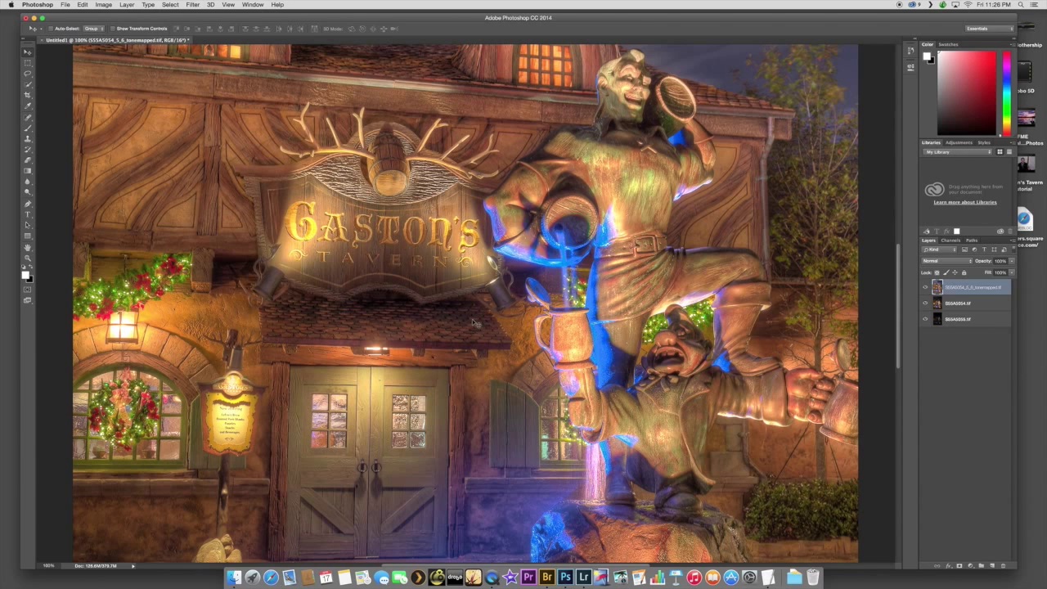
pyautogui.moveTo(631, 203)
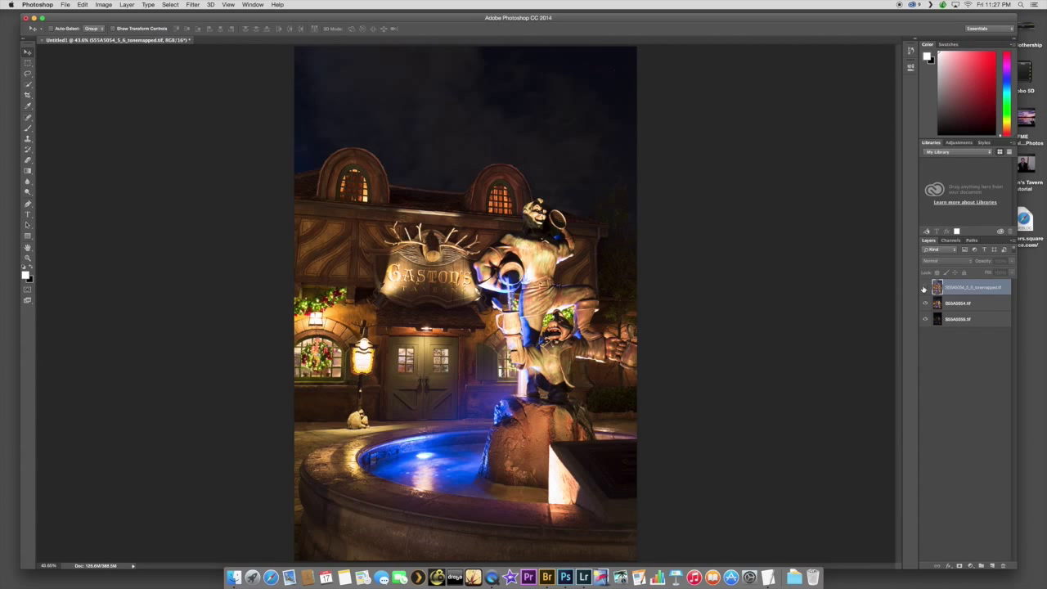
pyautogui.click(925, 287)
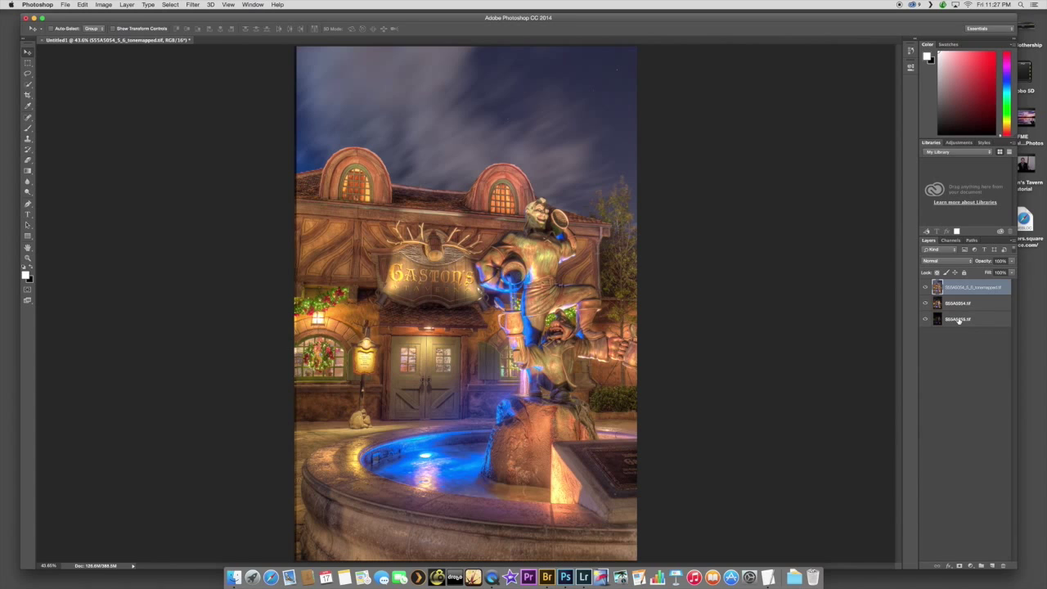
# Step: Select the tonemapped layer and both exposures and run Edit > Auto-Align Layers
pyautogui.click(83, 4)
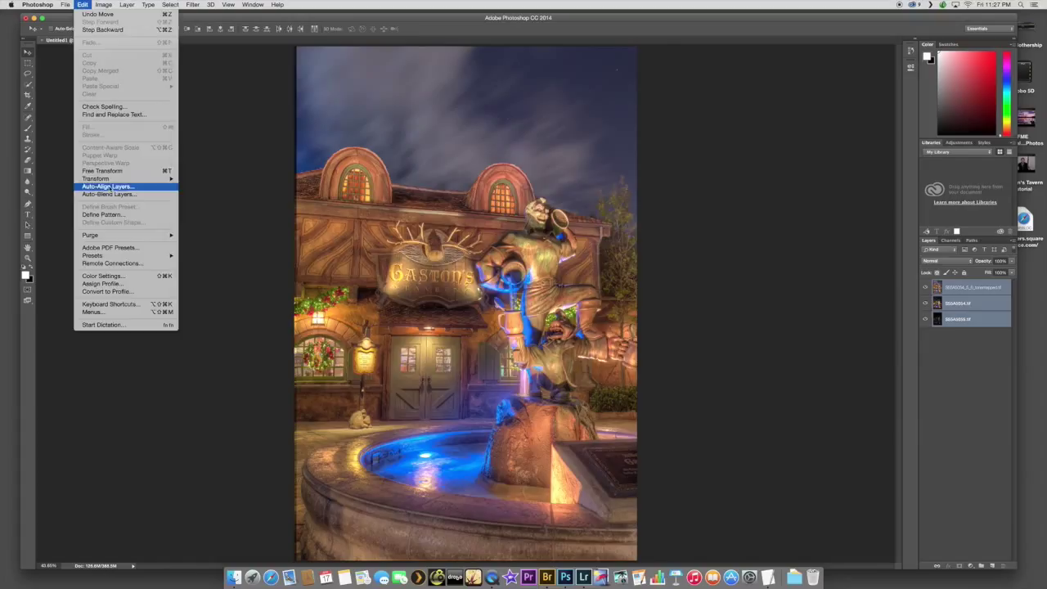
pyautogui.click(107, 186)
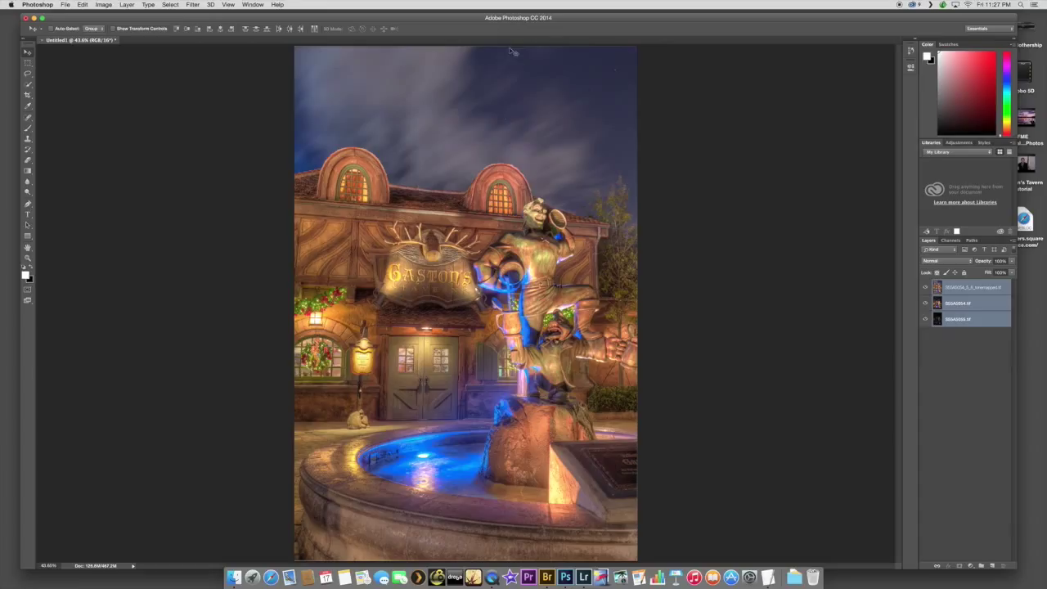
pyautogui.click(926, 287)
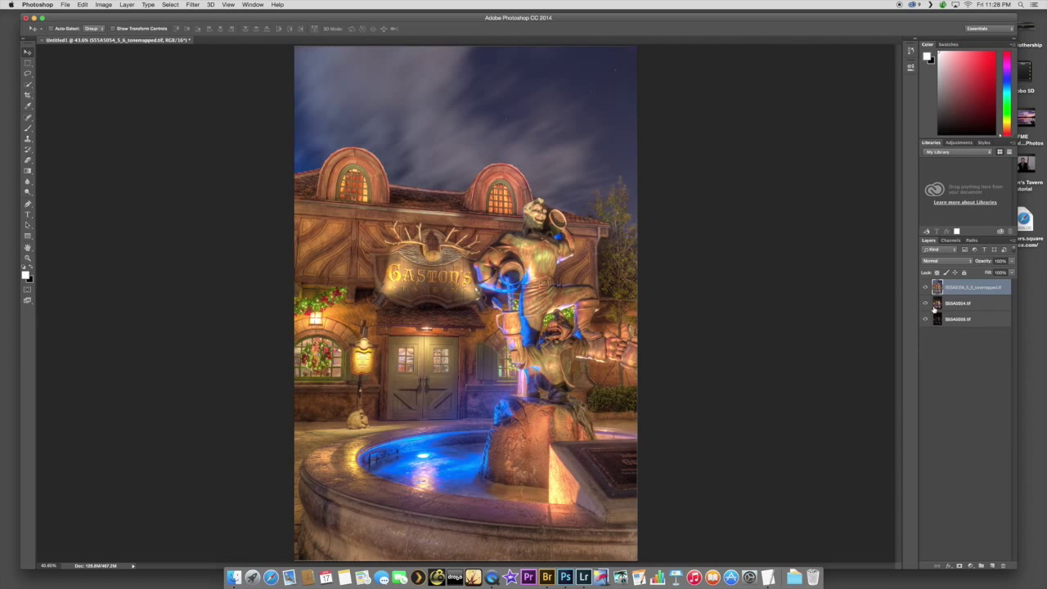
# Step: Mask the top tonemapped layer and brush in exposure detail at about 13% opacity
pyautogui.click(925, 304)
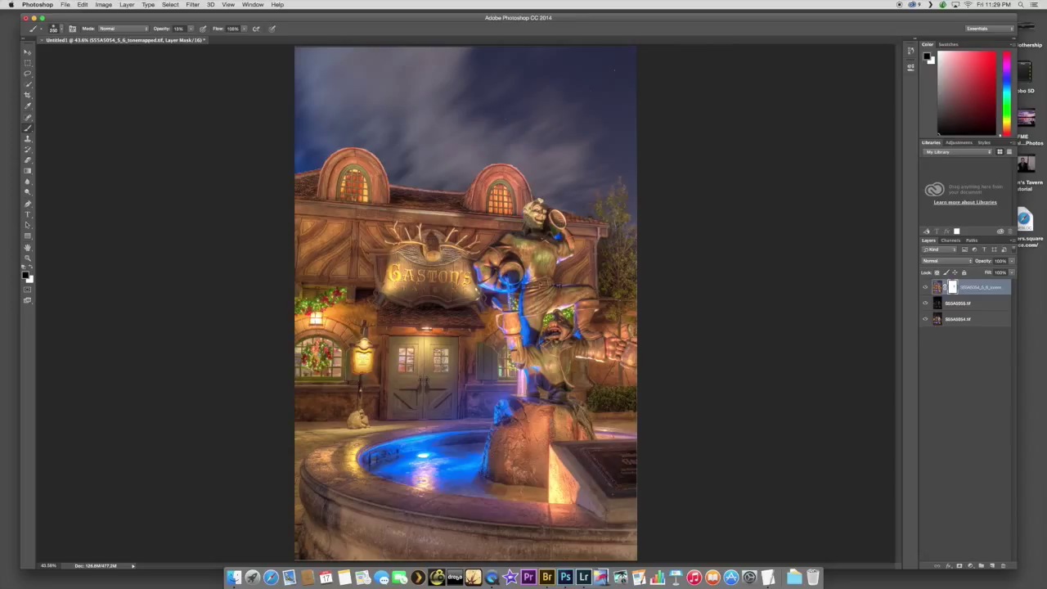
pyautogui.click(27, 53)
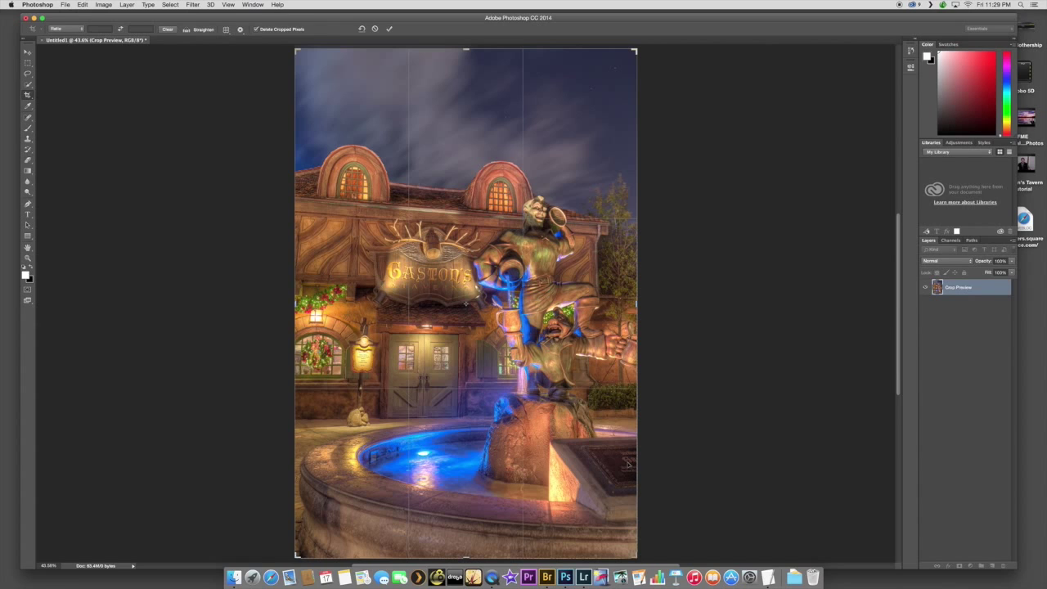
# Step: Flatten the image and crop away the transparent alignment edges around the fountain scene
pyautogui.moveTo(634, 292); pyautogui.dragTo(630, 292)
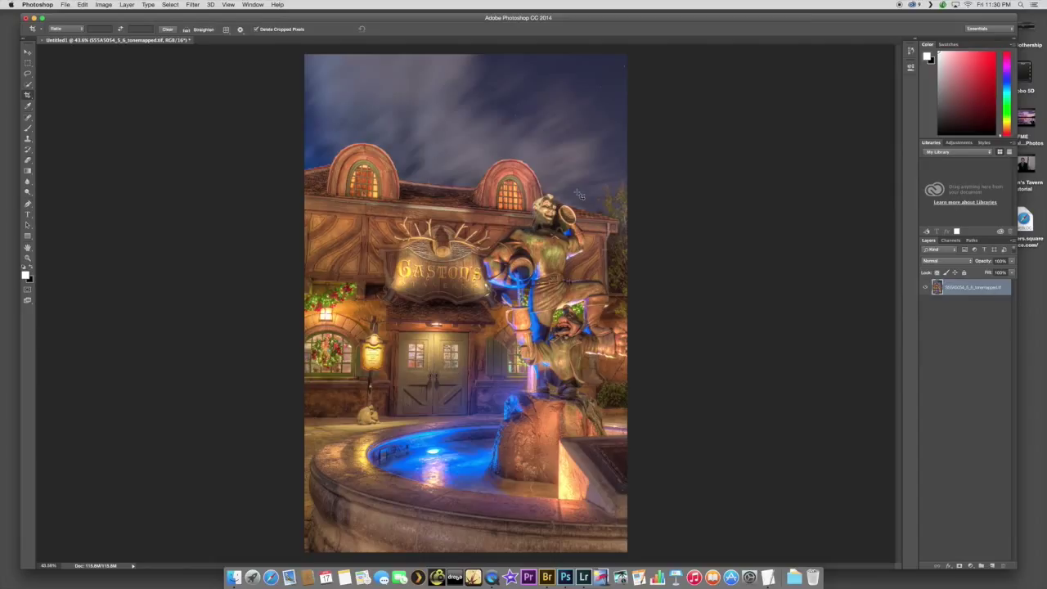
# Step: Duplicate the cropped image layer and apply a large-radius Gaussian Blur to the copy
pyautogui.click(193, 4)
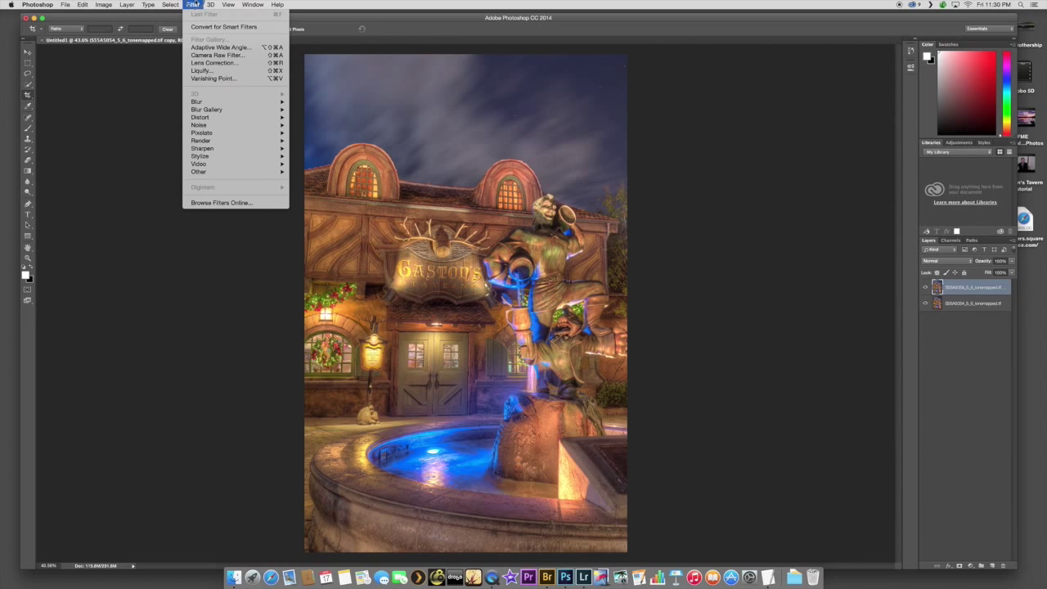
pyautogui.click(196, 101)
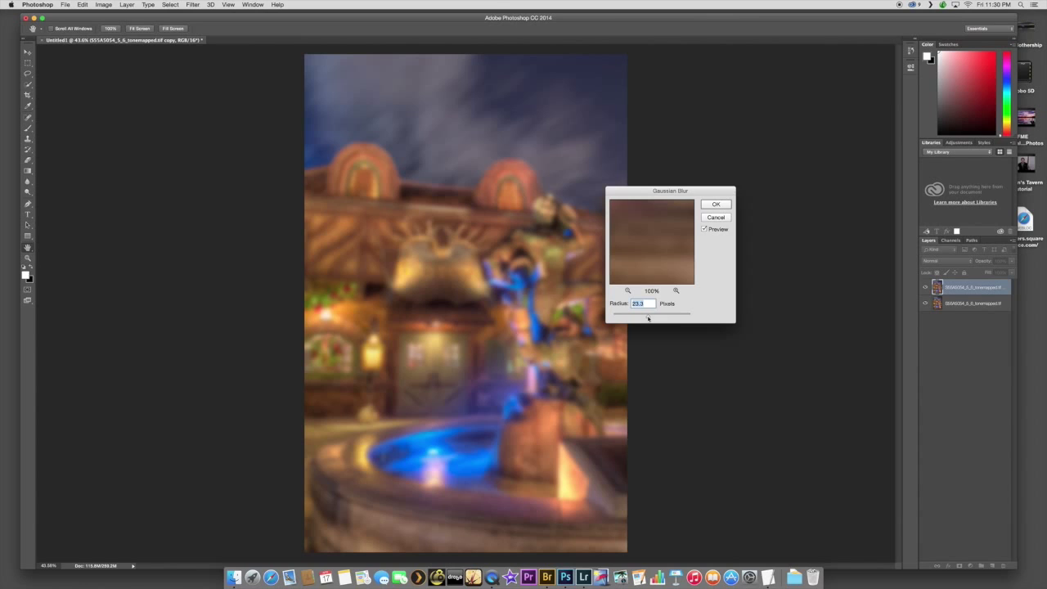
pyautogui.click(941, 261)
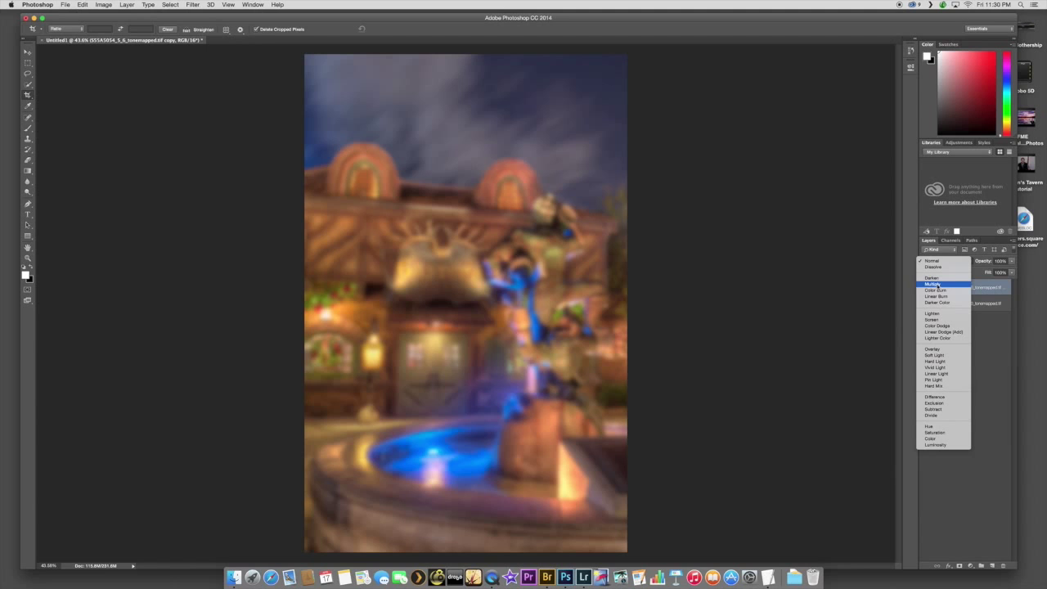
# Step: Blend the blurred copy in Multiply at about 36% opacity and erase parts of it
pyautogui.click(935, 285)
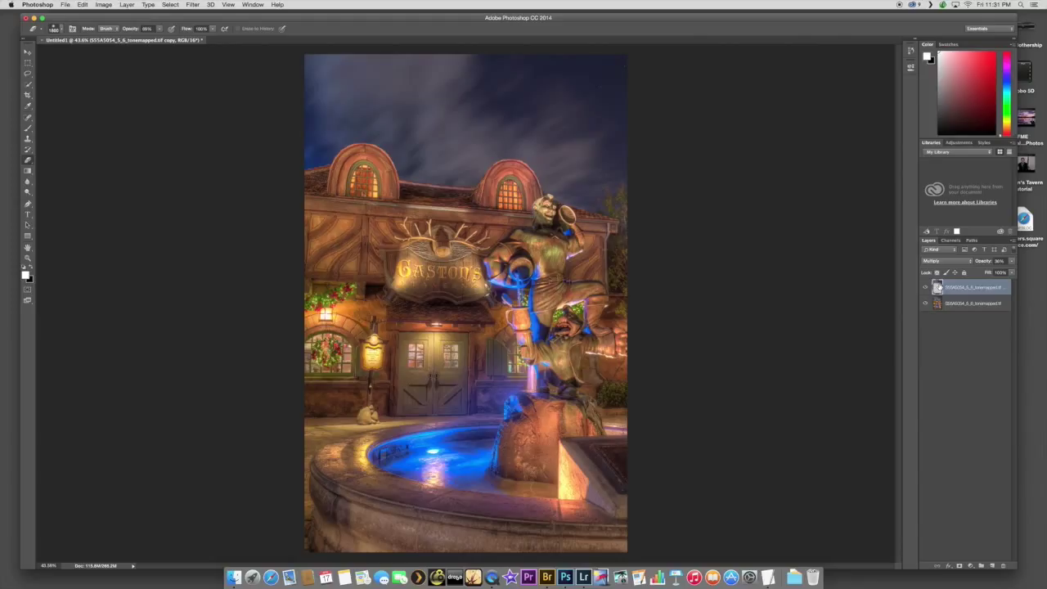
pyautogui.click(969, 304)
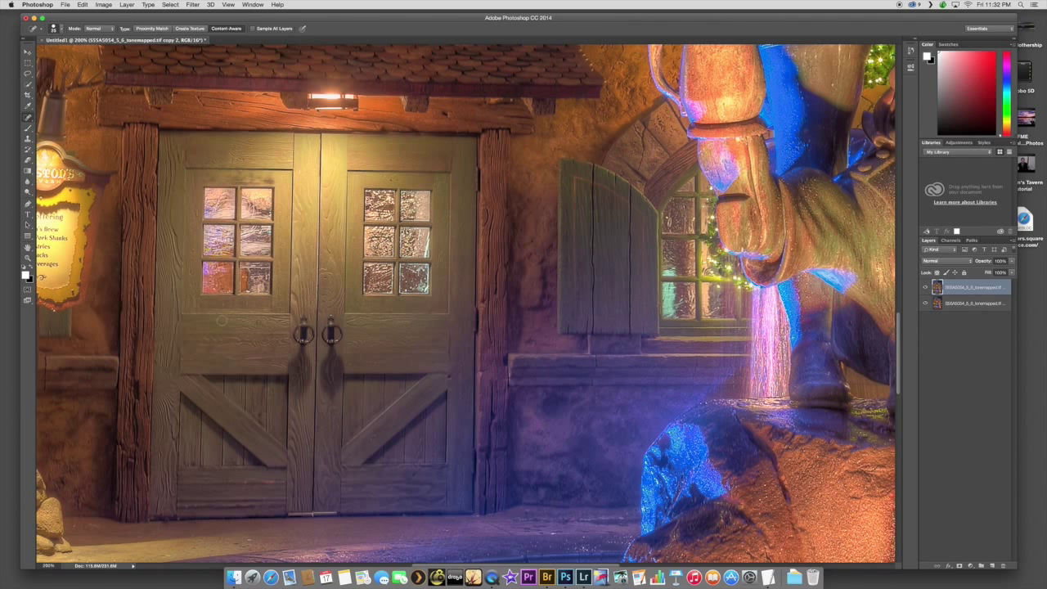
pyautogui.scroll(-3)
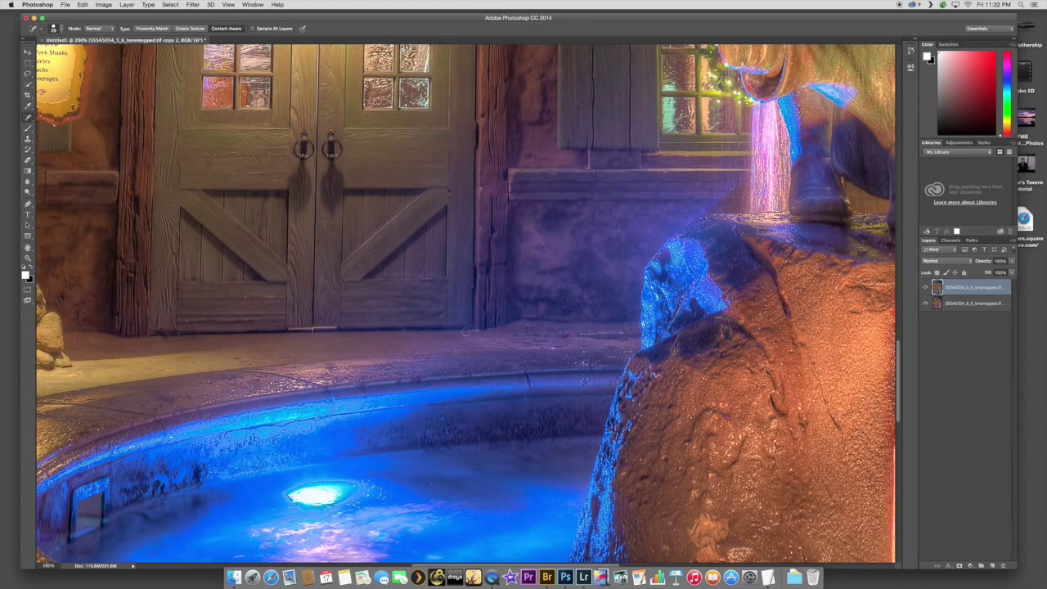
pyautogui.scroll(-3)
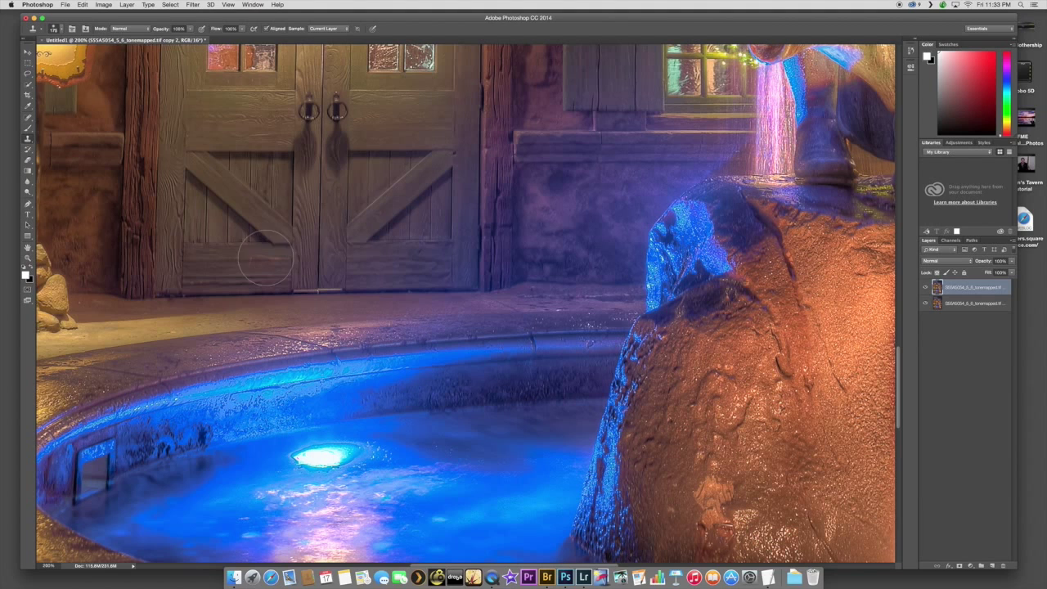
pyautogui.moveTo(297, 287)
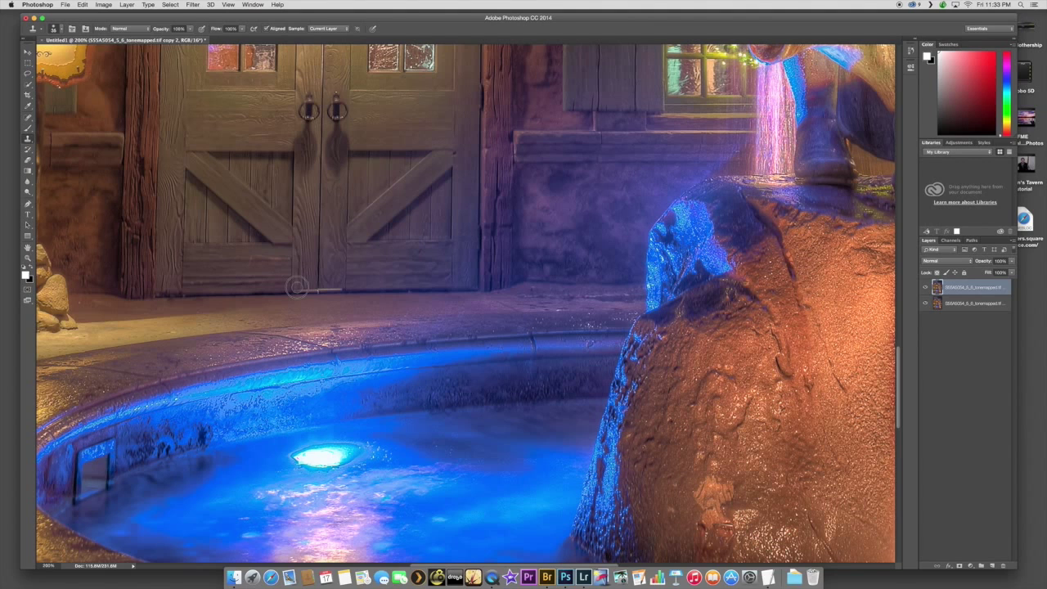